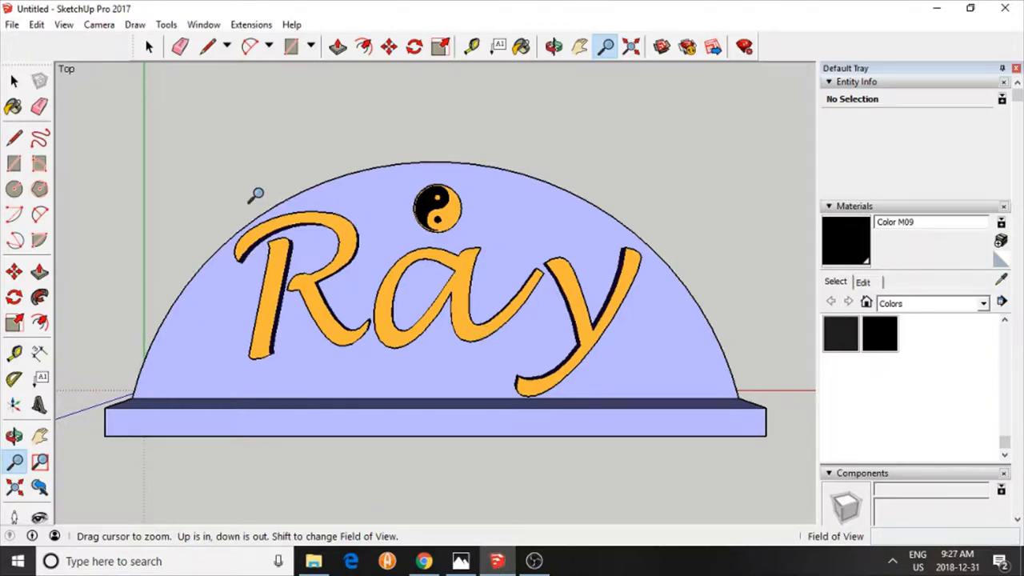
Zoom to the finished Ray name-tag sample, then select and delete all of it
left_click(554, 46)
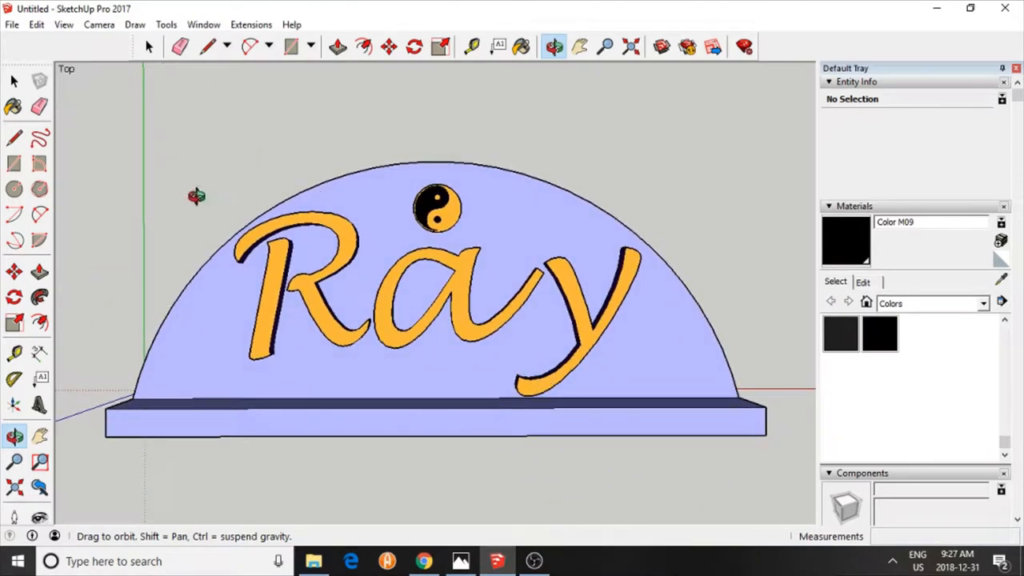
left_click(14, 272)
type("300")
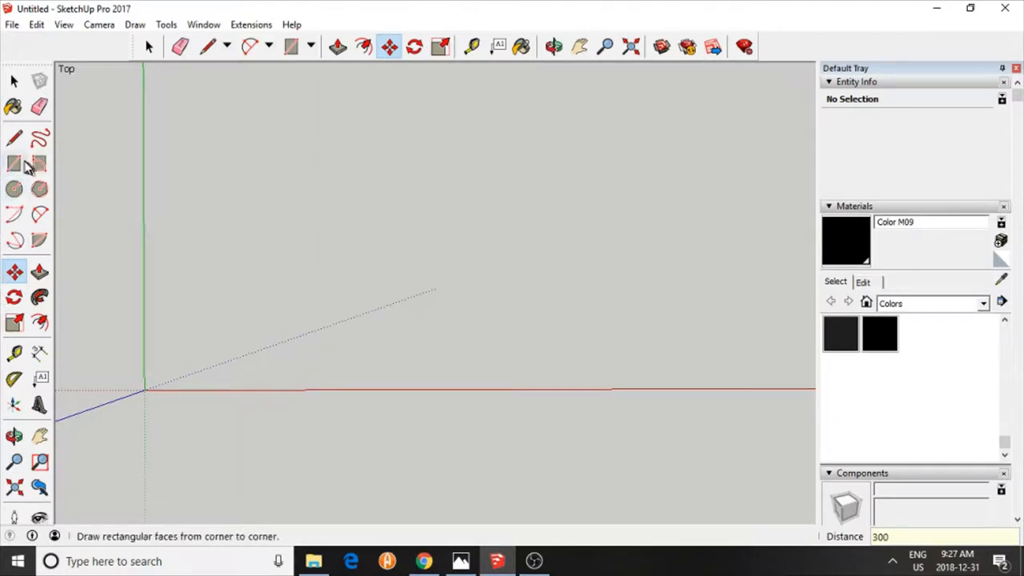
Start a rectangle at the axes origin and enter 100,35 as its dimensions
left_click(145, 390)
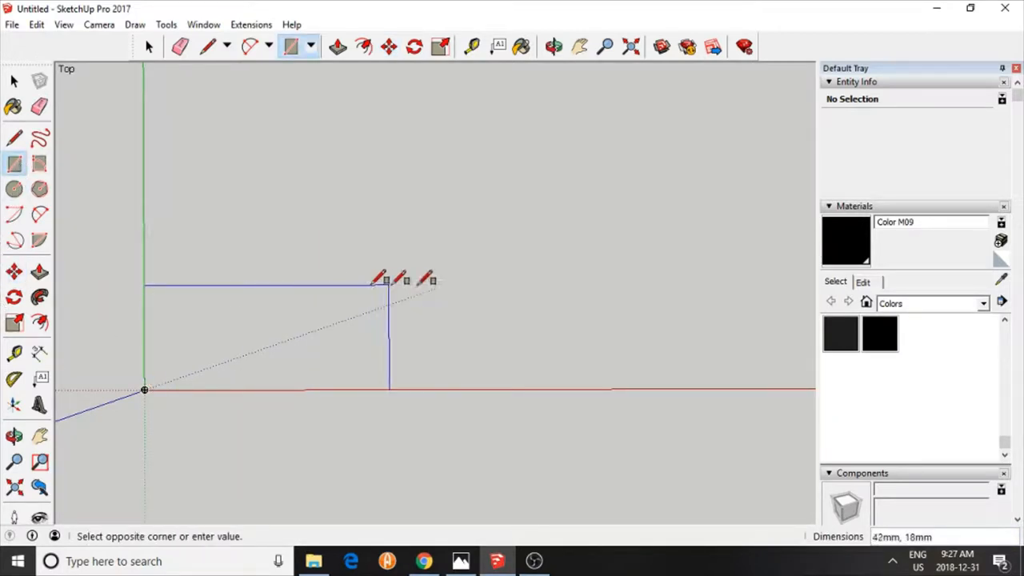
mouse_move(700, 252)
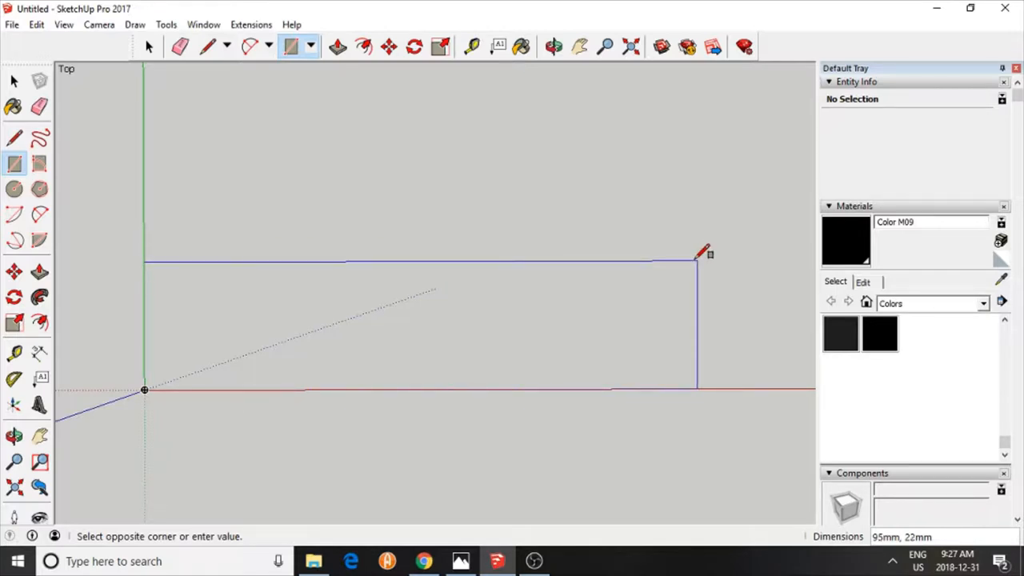
type("3")
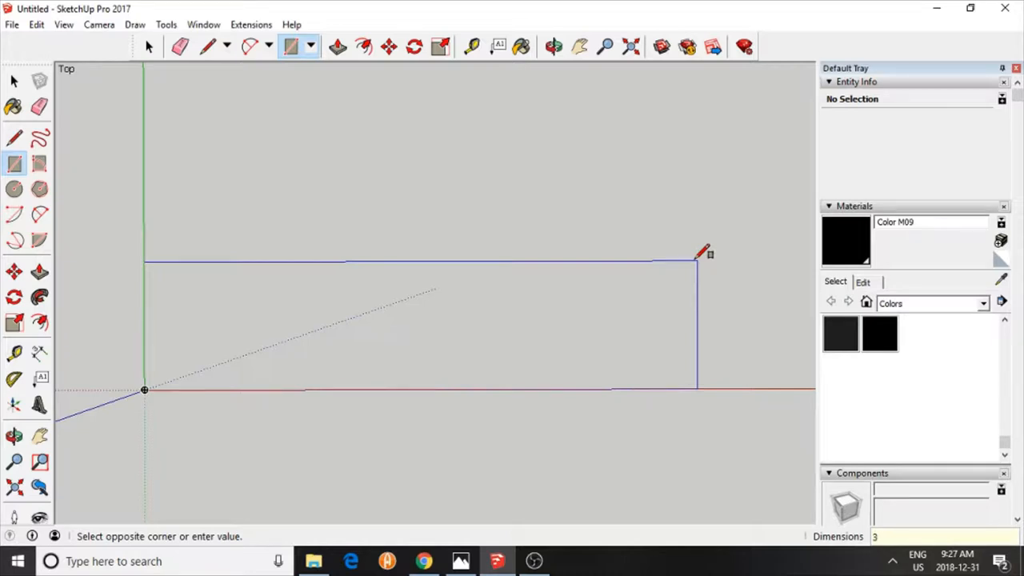
type("100,35")
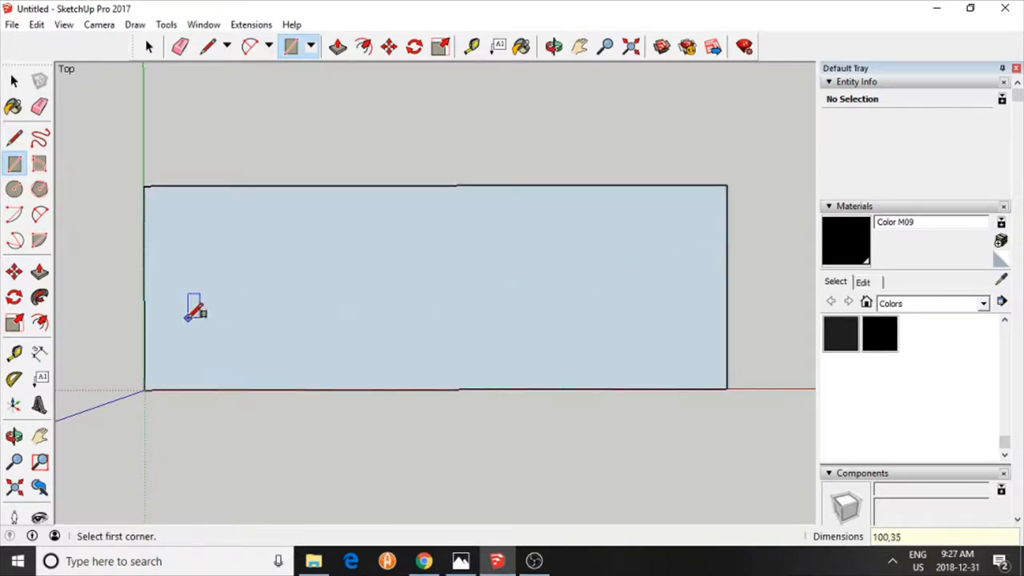
mouse_move(545, 444)
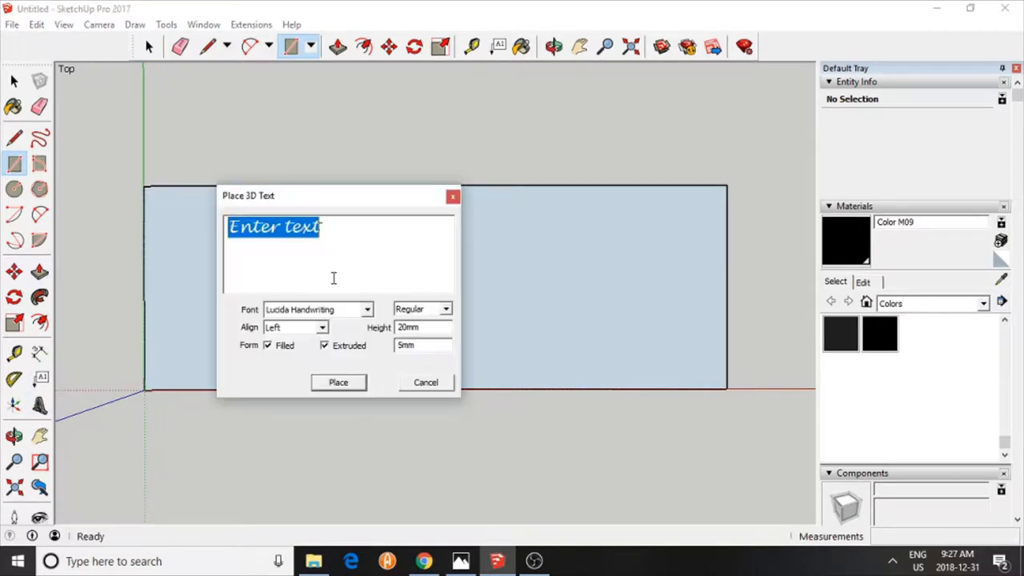
mouse_move(40, 412)
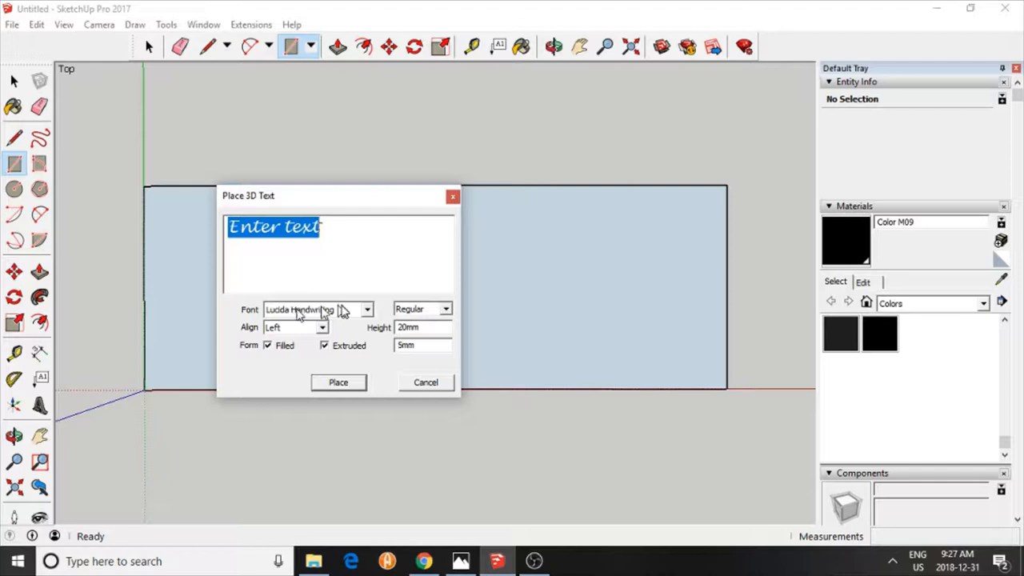
mouse_move(358, 242)
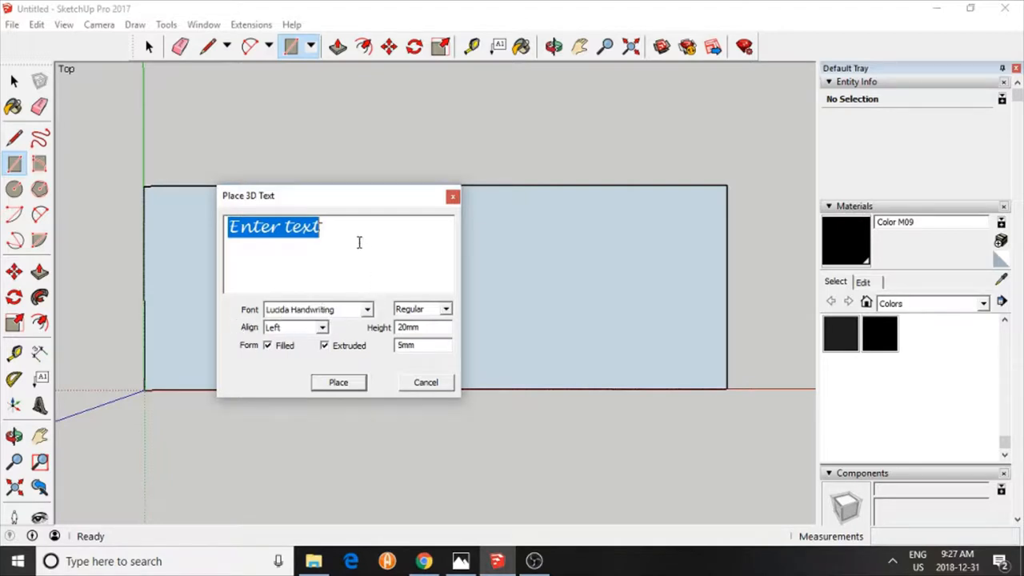
Create filled, extruded 'Ray' 3D text in Lucida Handwriting, 20mm high and 5mm deep
type("Ray")
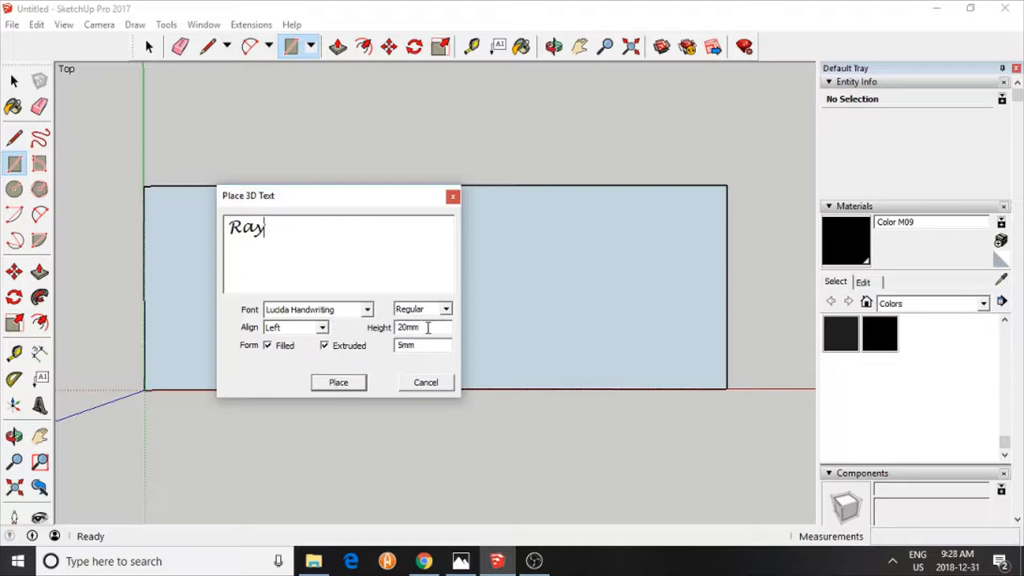
mouse_move(267, 355)
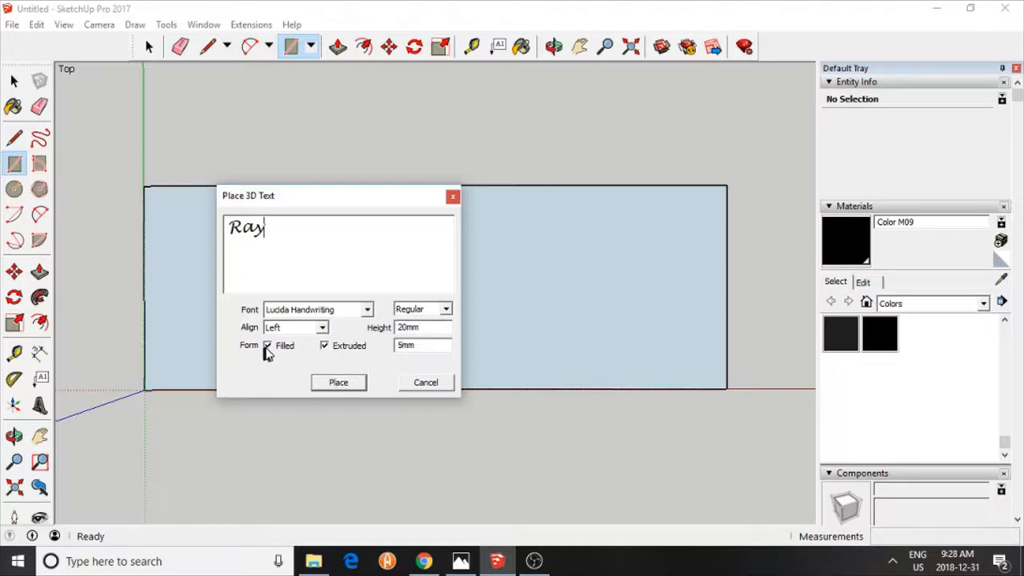
mouse_move(336, 358)
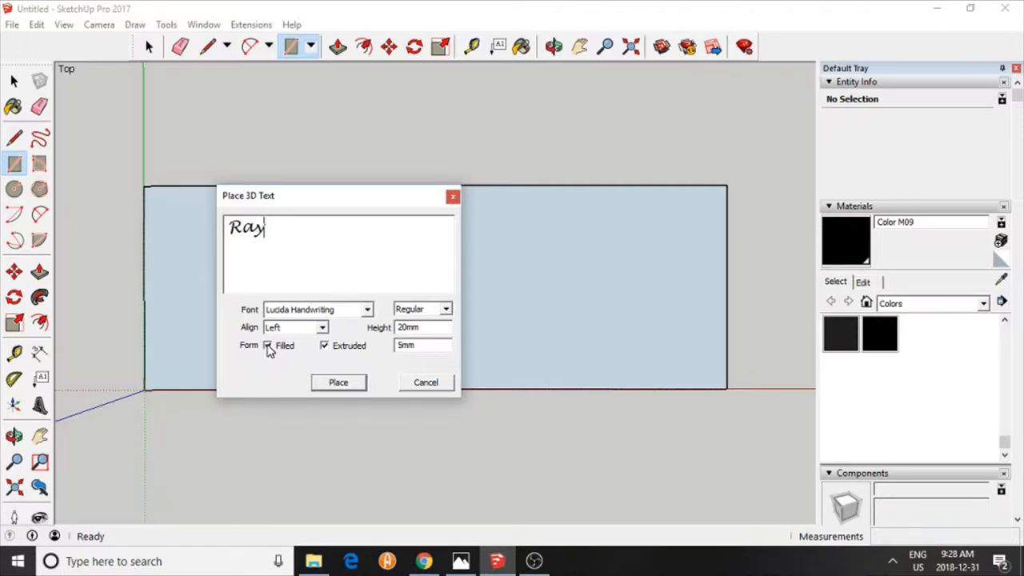
left_click(268, 345)
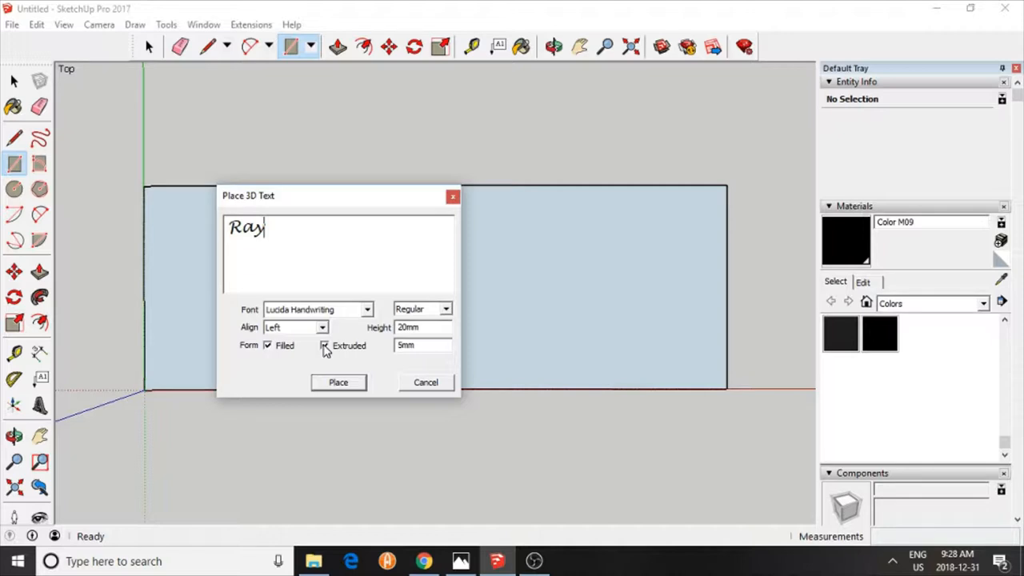
left_click(324, 345)
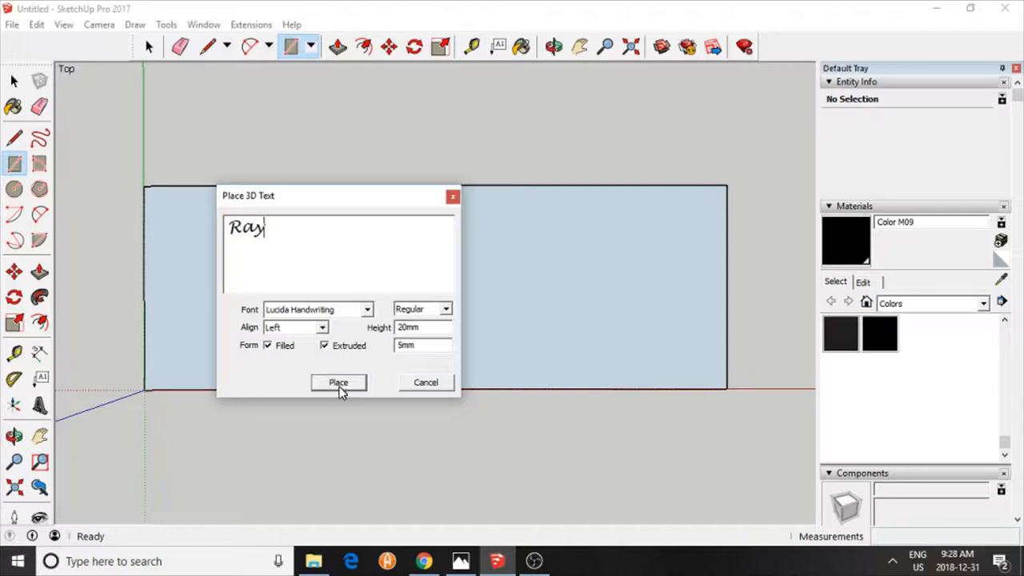
left_click(338, 382)
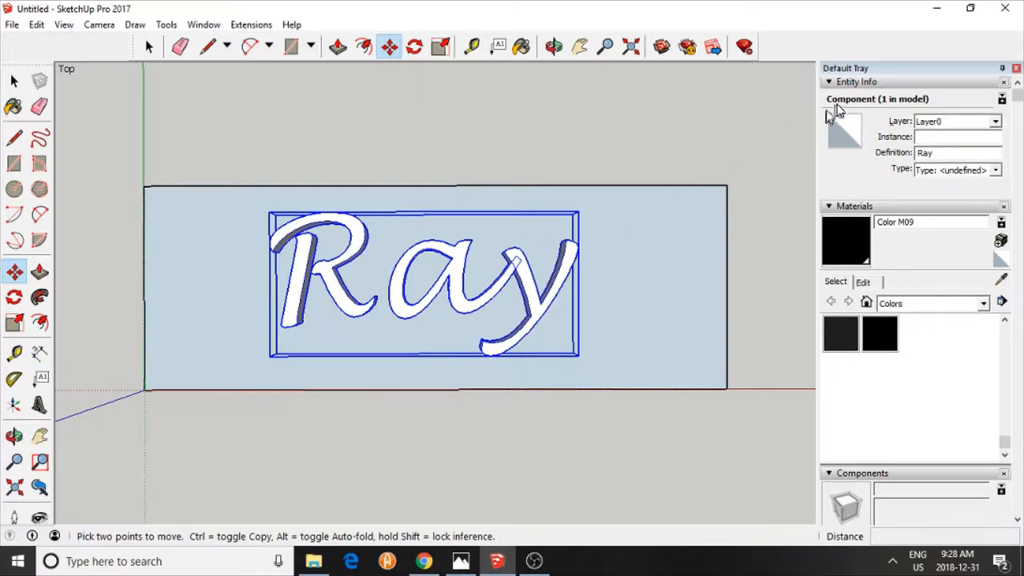
Inspect the placed Ray lettering's letter overlaps, delete it and reopen 3D Text
left_click(15, 353)
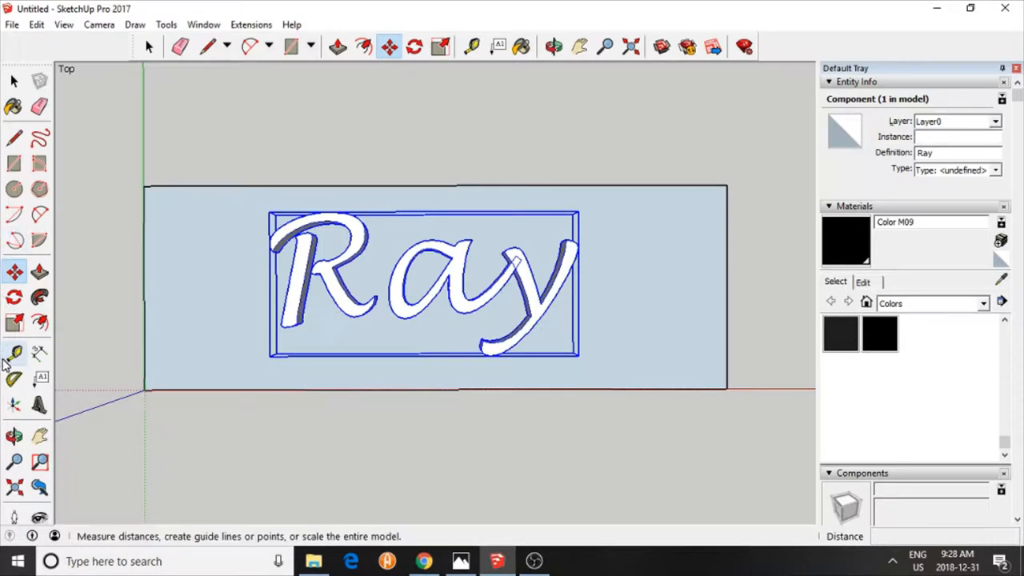
left_click(15, 462)
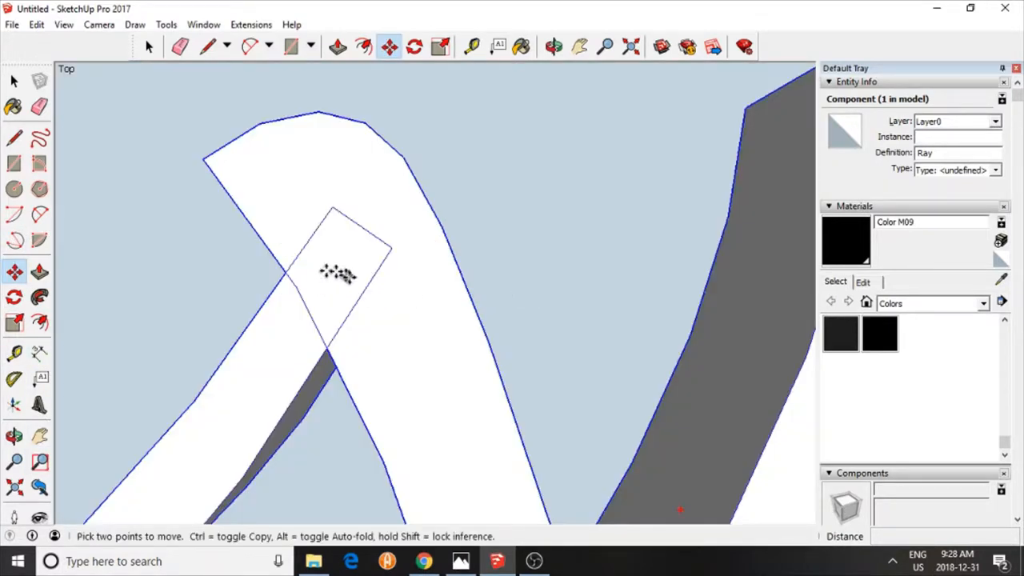
left_click(14, 462)
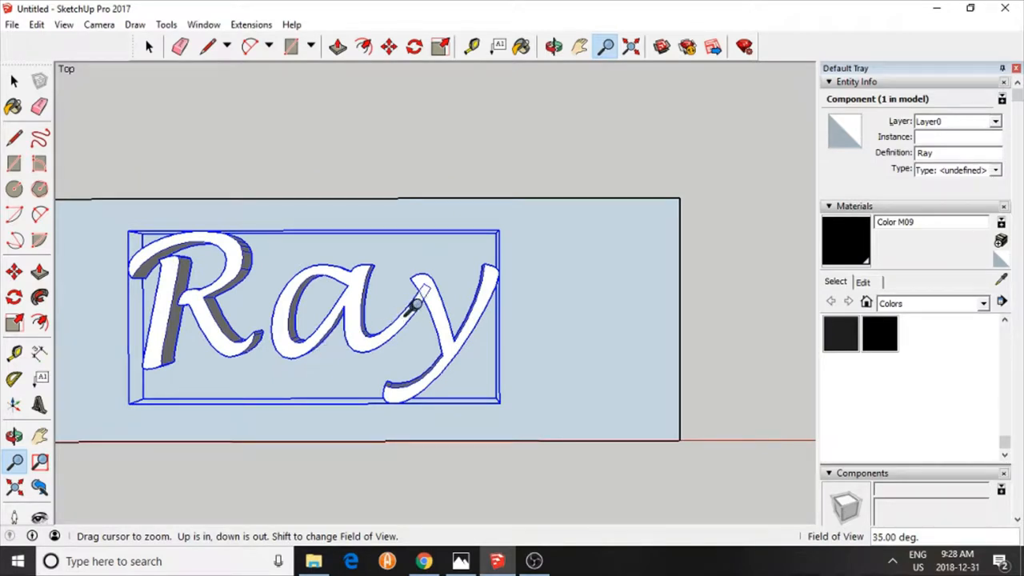
mouse_move(432, 280)
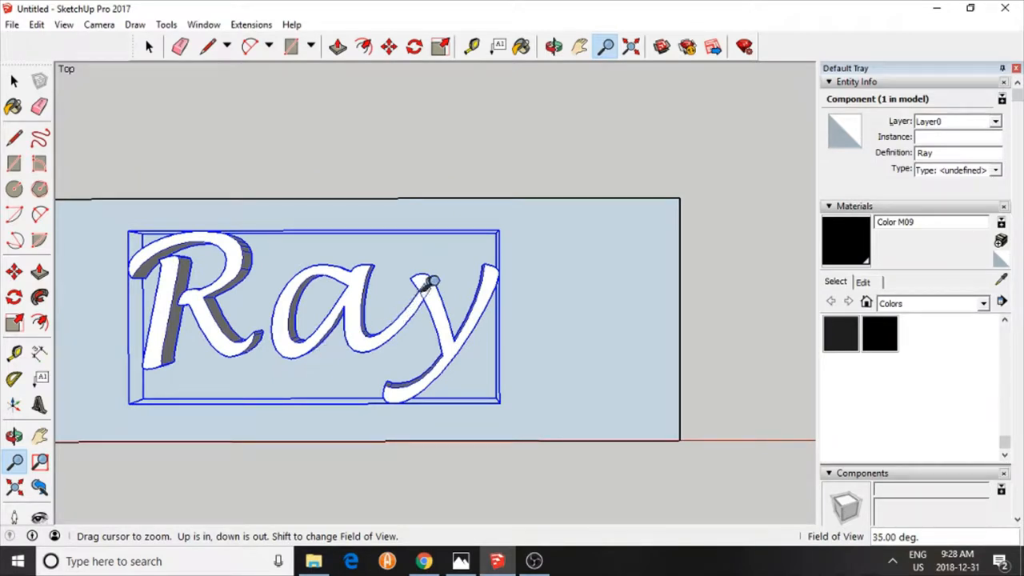
mouse_move(516, 280)
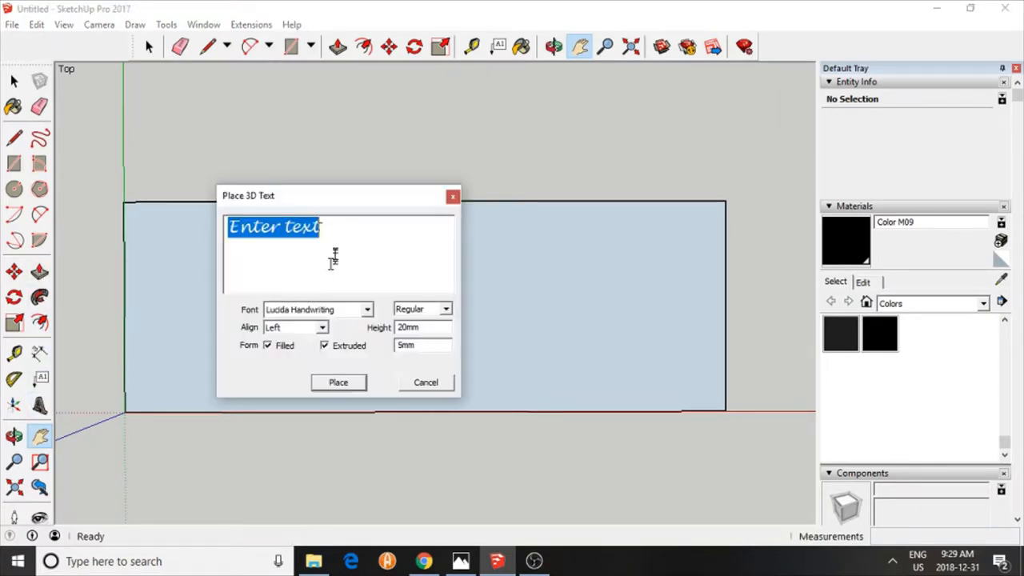
Create 3D text 'Ra y' with a space before the y and place it on the rectangle
type("Ra")
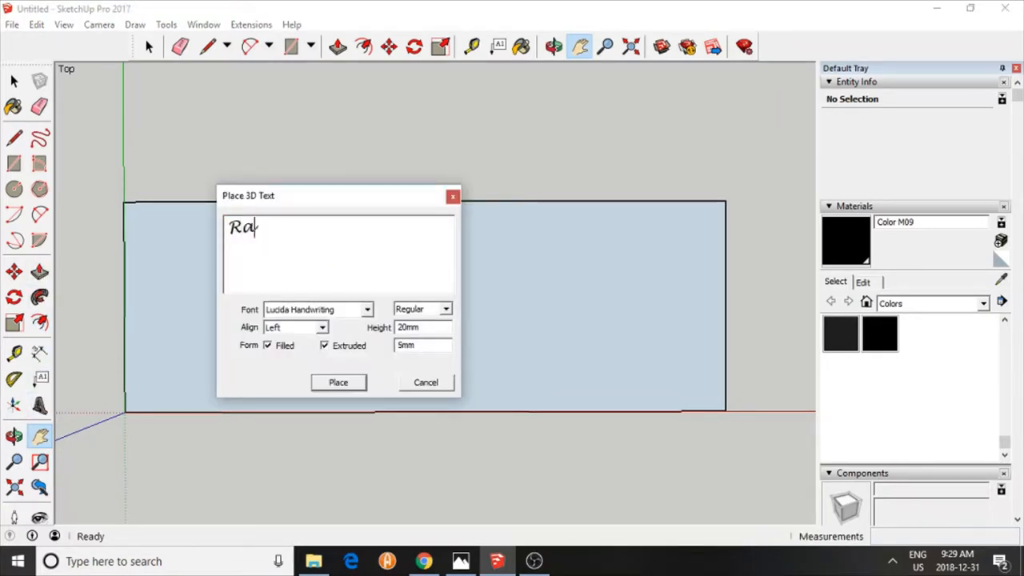
type("y")
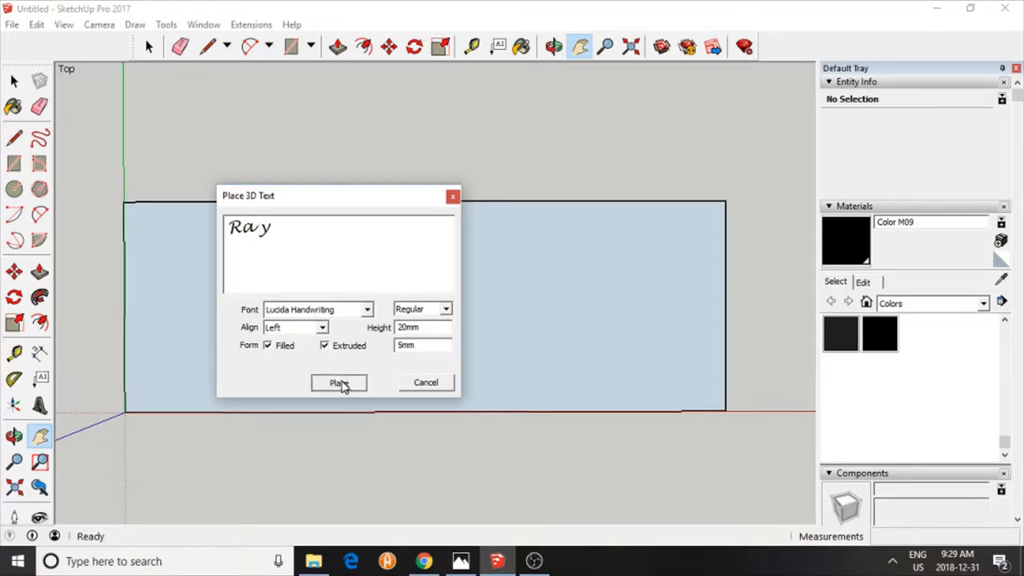
left_click(337, 382)
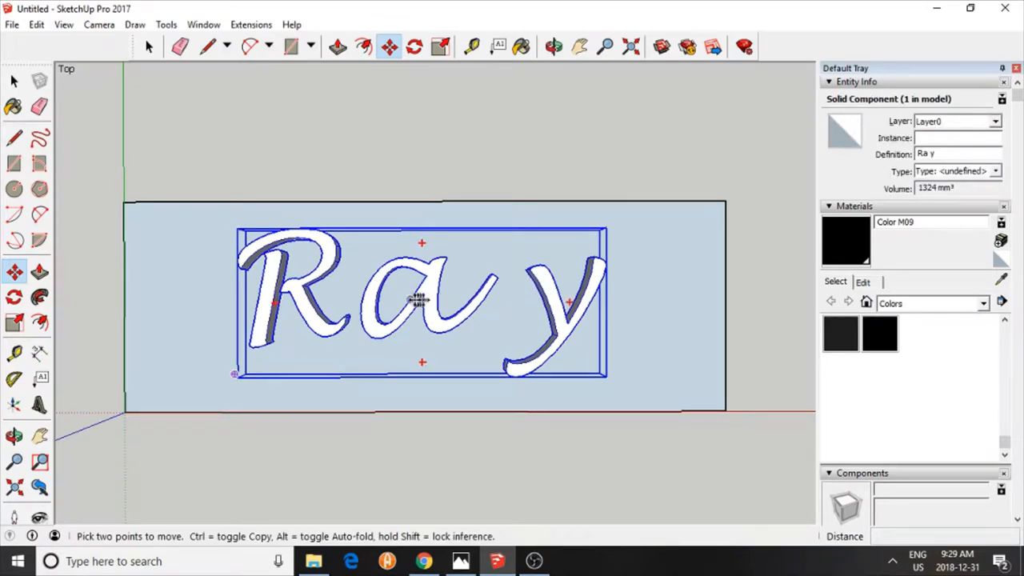
Inside the text component, move the y left and the R 2mm so letters join
left_click(148, 46)
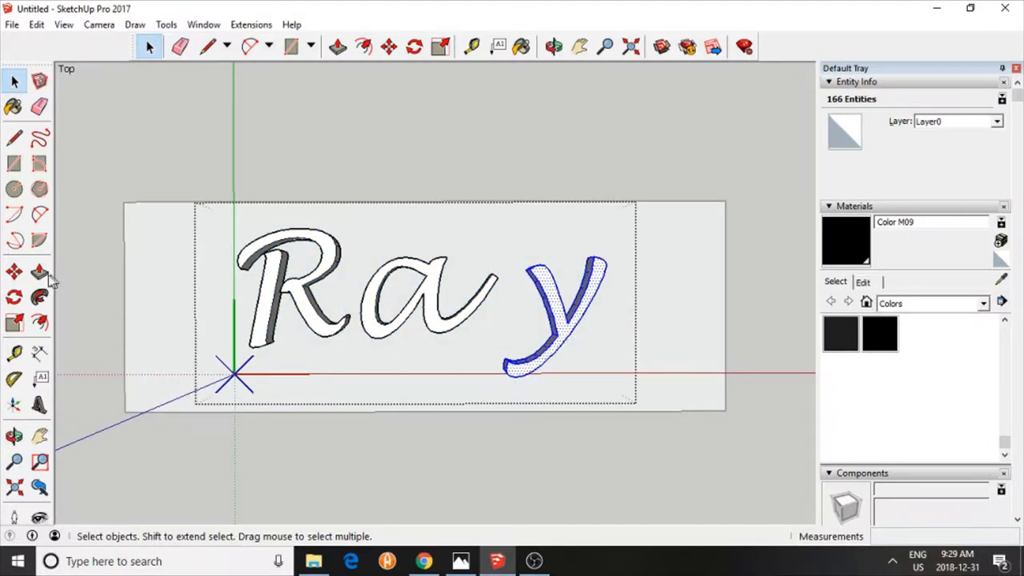
left_click(14, 272)
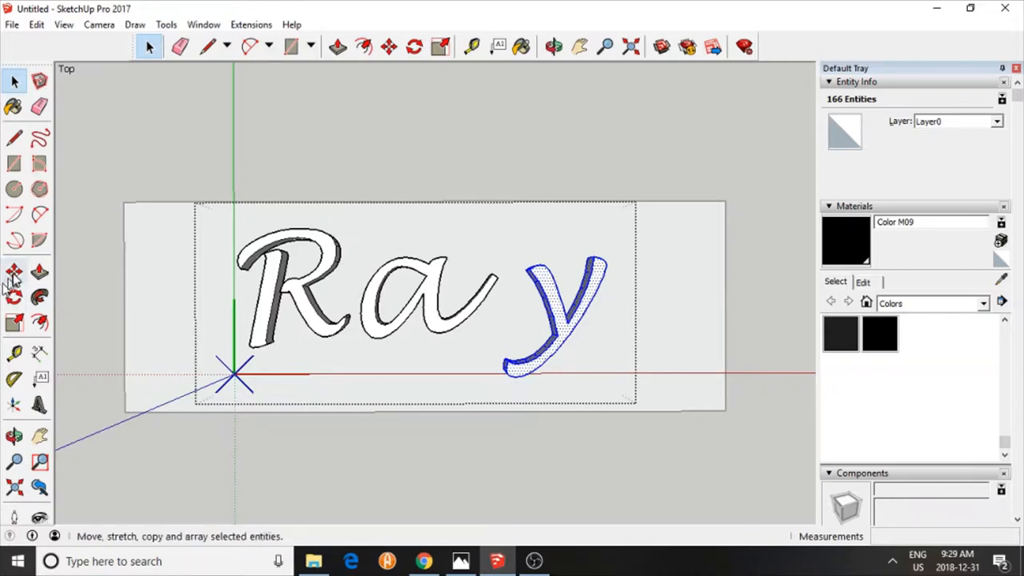
left_click(13, 273)
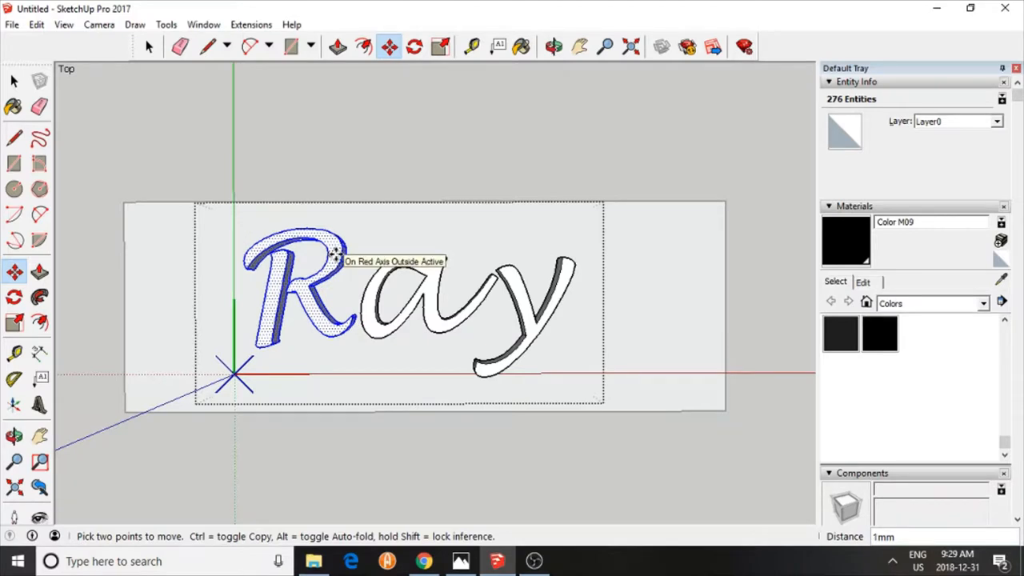
mouse_move(114, 414)
type("2")
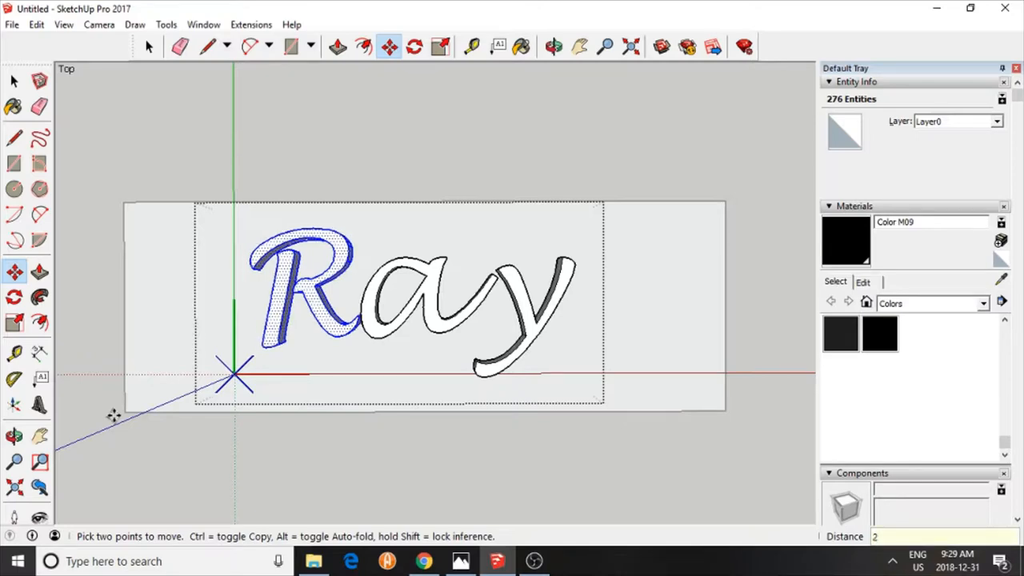
left_click(555, 46)
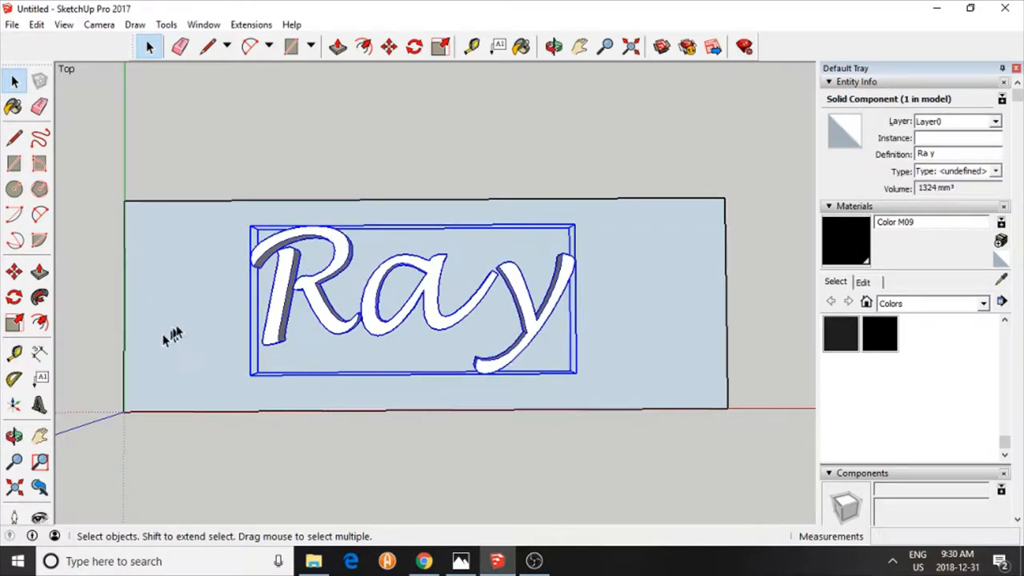
mouse_move(196, 389)
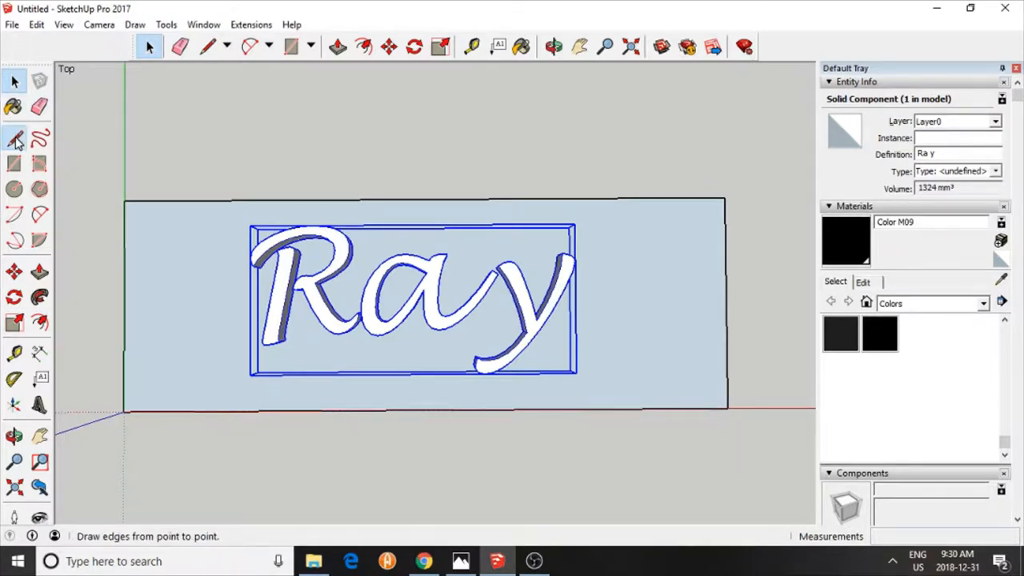
Draw an edge across the plate's bottom and pull that strip out 20mm
left_click(14, 141)
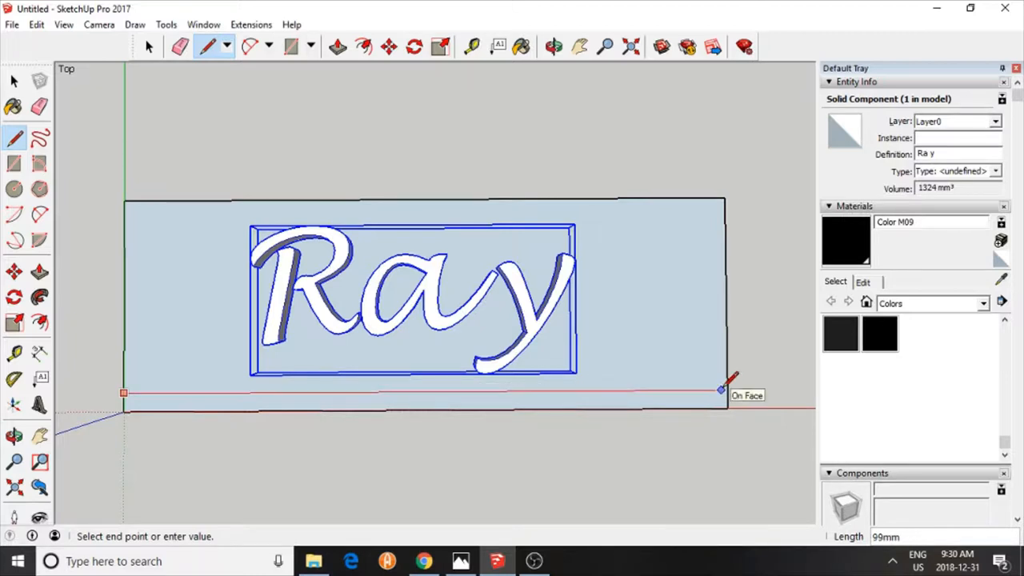
left_click(725, 392)
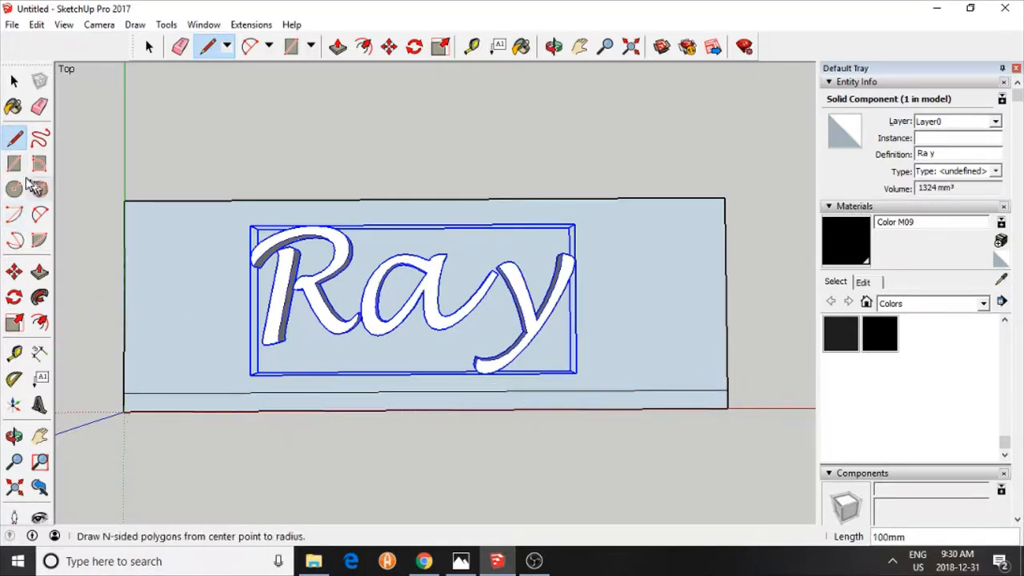
left_click(40, 272)
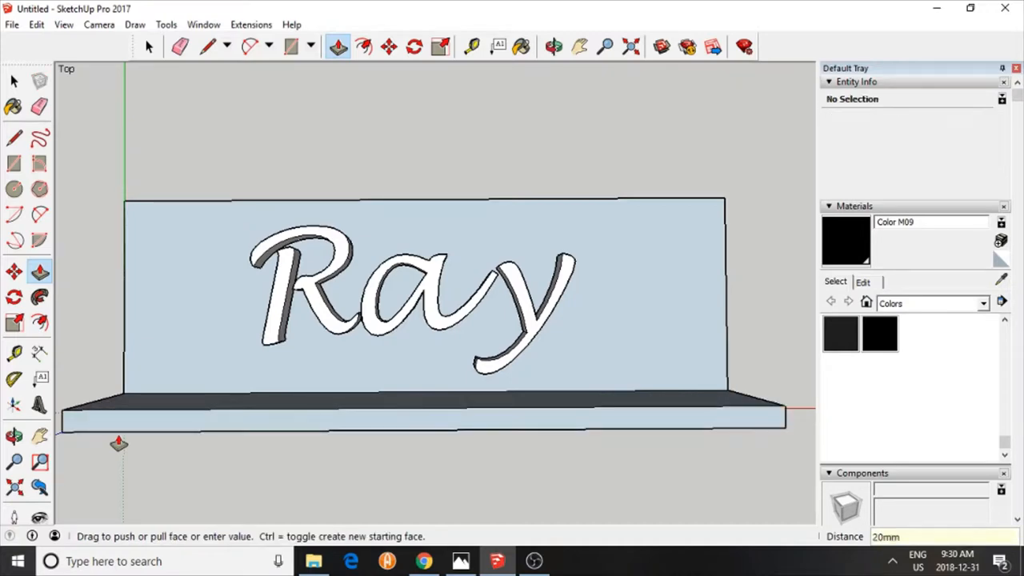
left_click(554, 46)
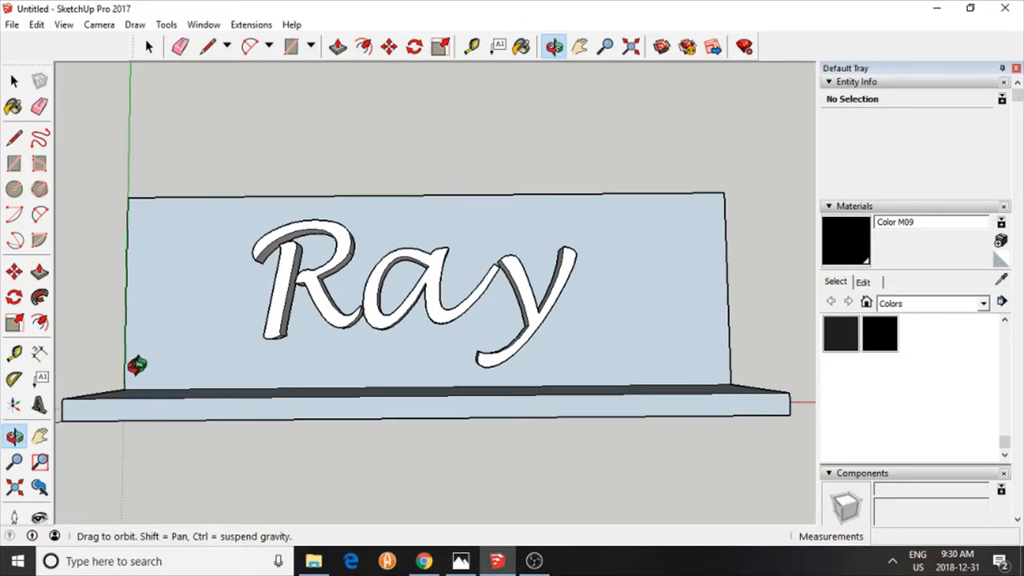
mouse_move(720, 366)
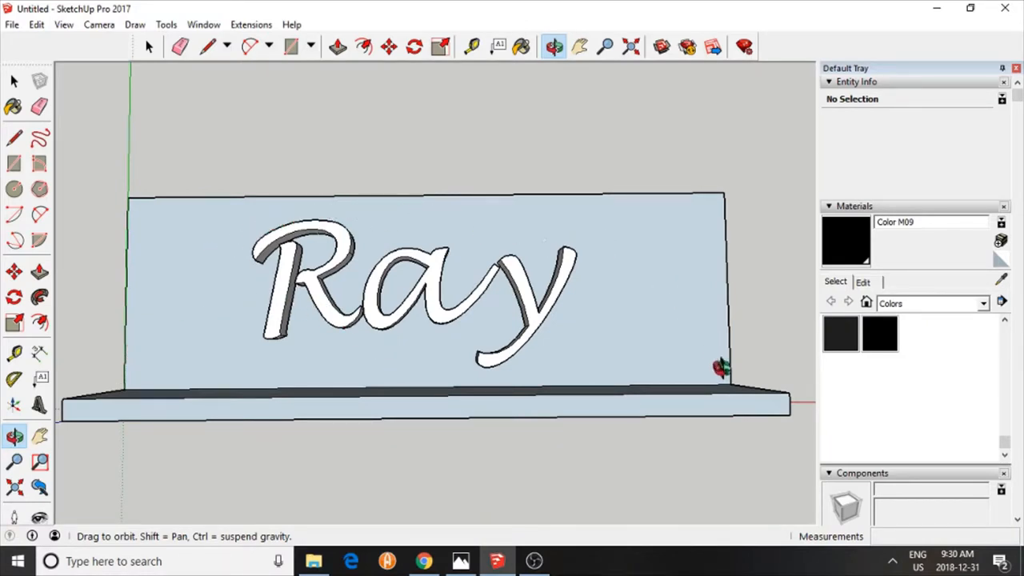
mouse_move(316, 241)
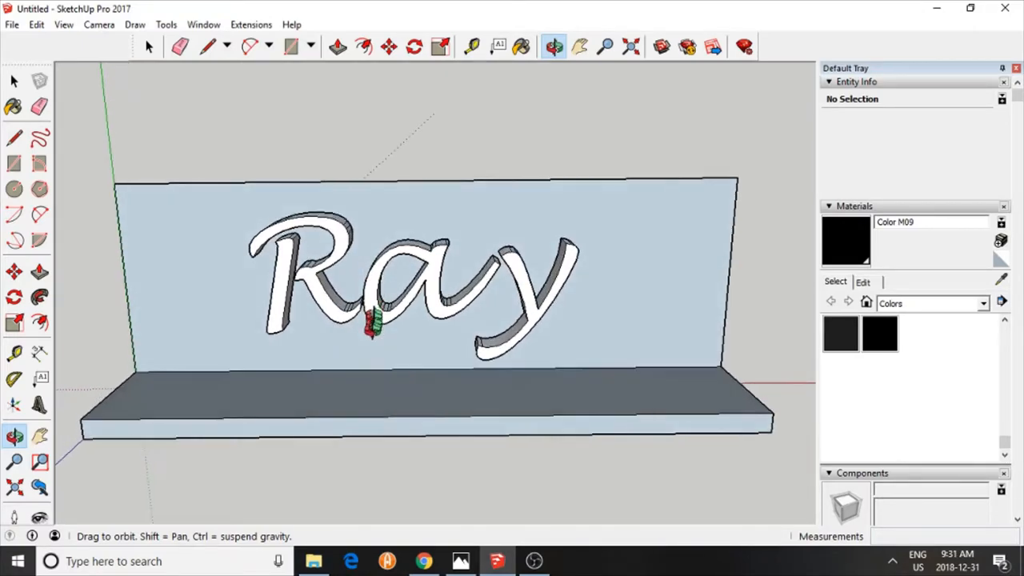
Orbit around the model and undo the 20mm Push/Pull of the base strip
left_click_drag(376, 328, 376, 432)
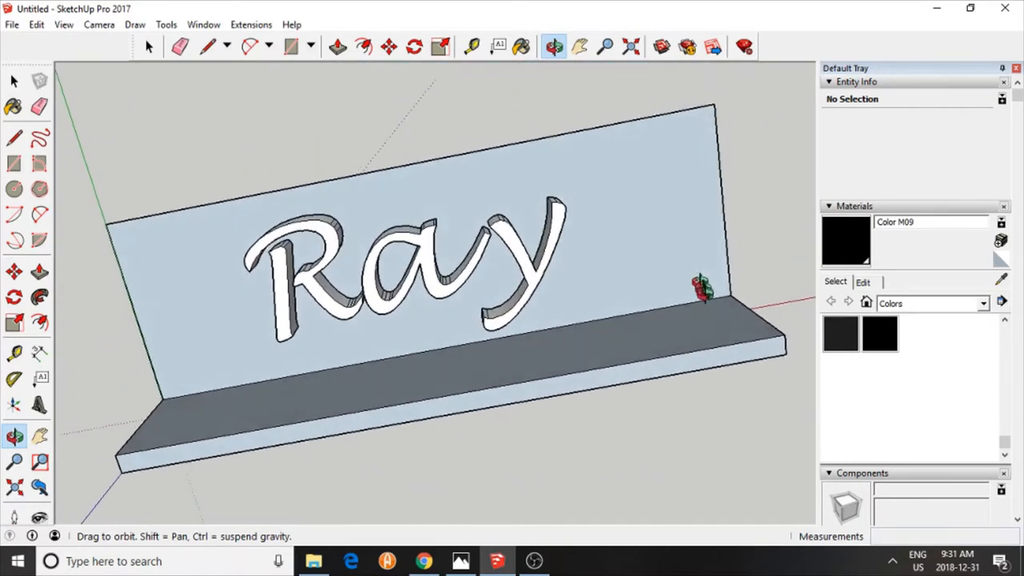
left_click_drag(700, 284, 708, 264)
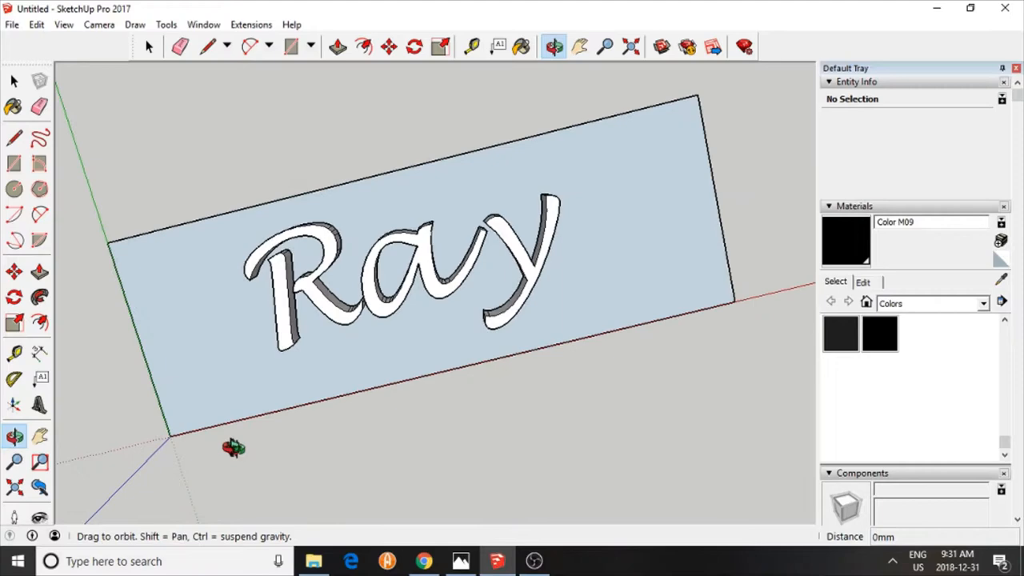
left_click_drag(234, 447, 321, 425)
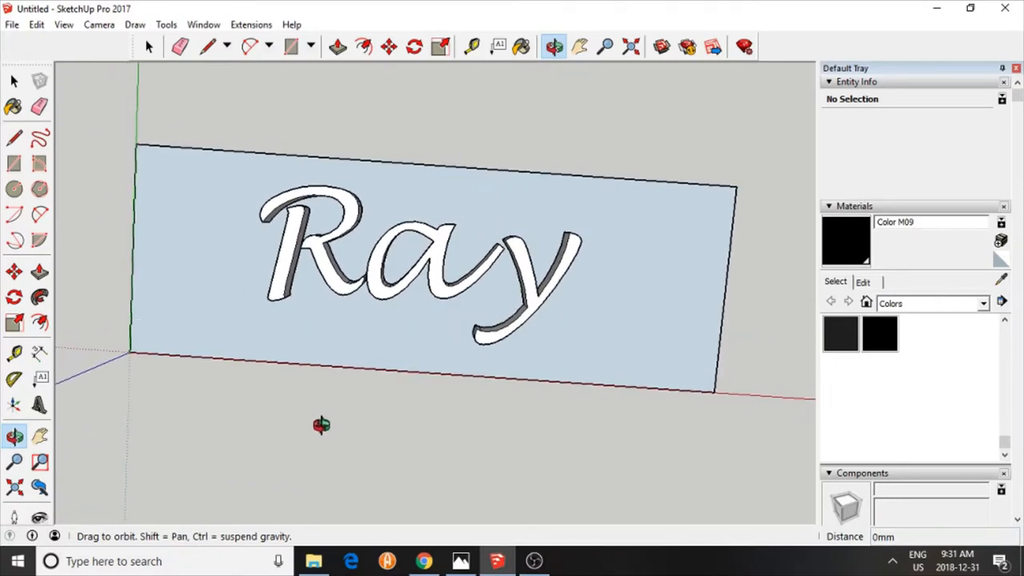
left_click(39, 272)
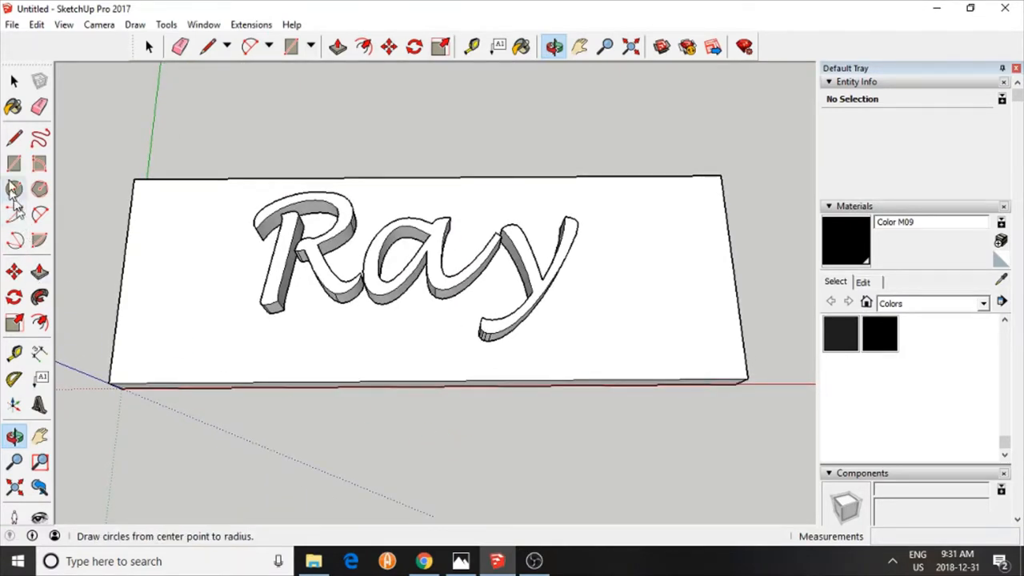
Redraw the bottom edge, pull a 20mm ledge, then push the plate's top face upward
left_click(14, 138)
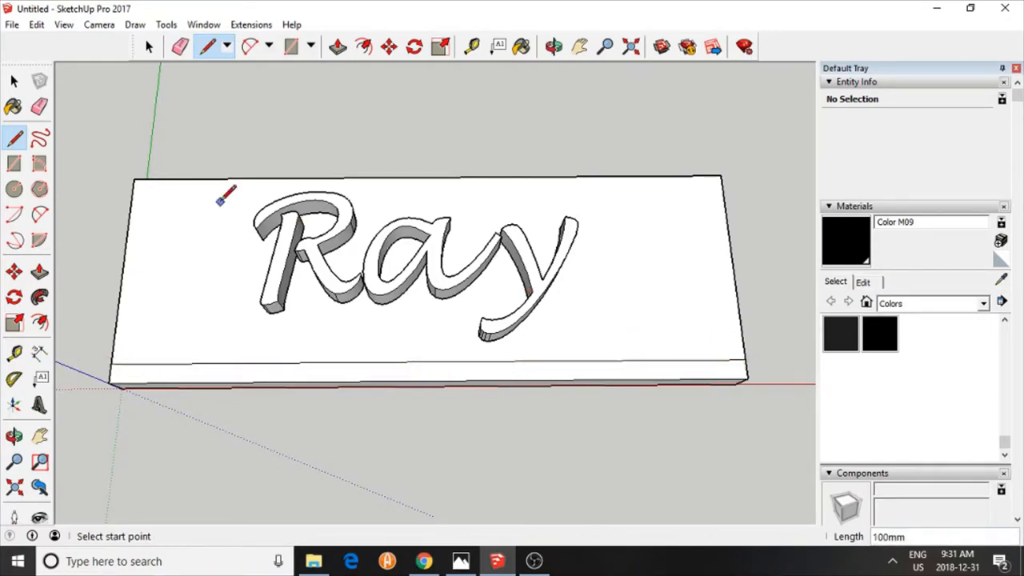
left_click(39, 271)
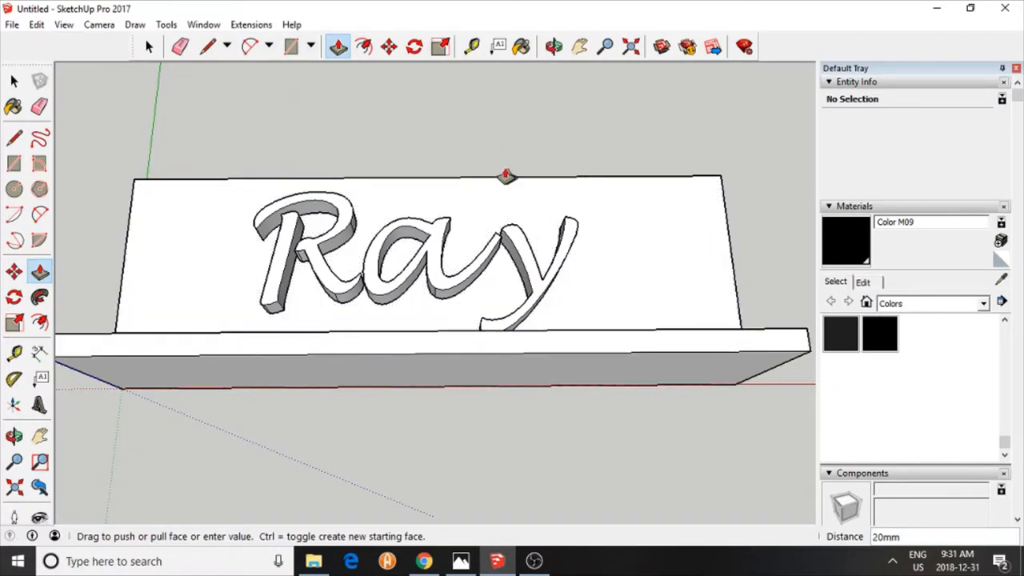
left_click(553, 46)
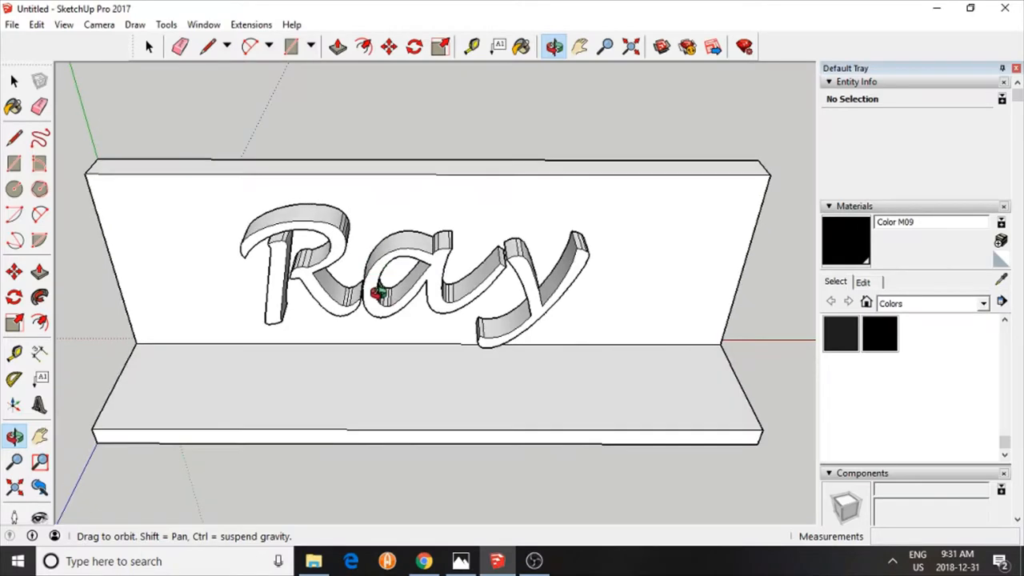
left_click(39, 272)
type("15")
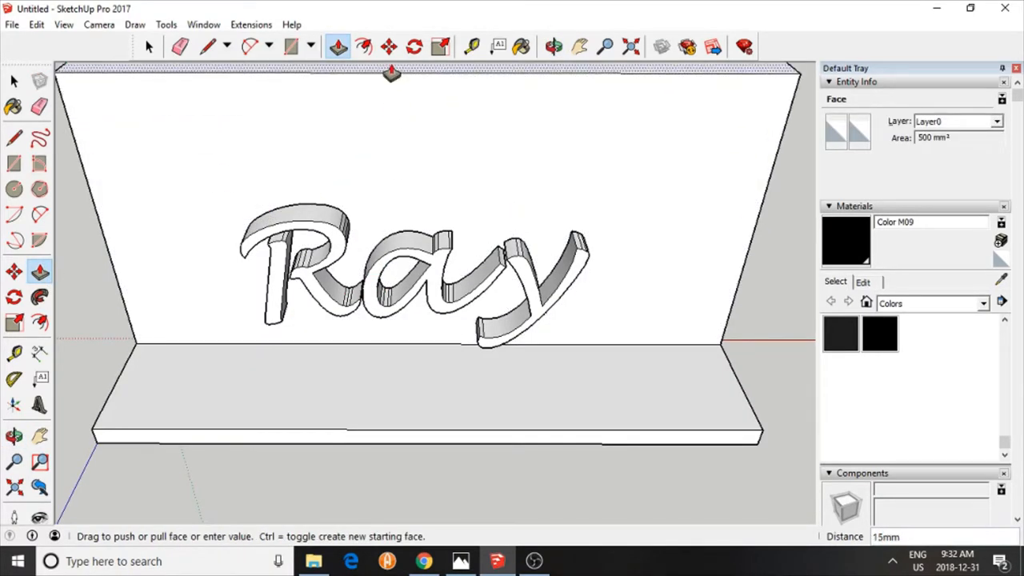
left_click(389, 47)
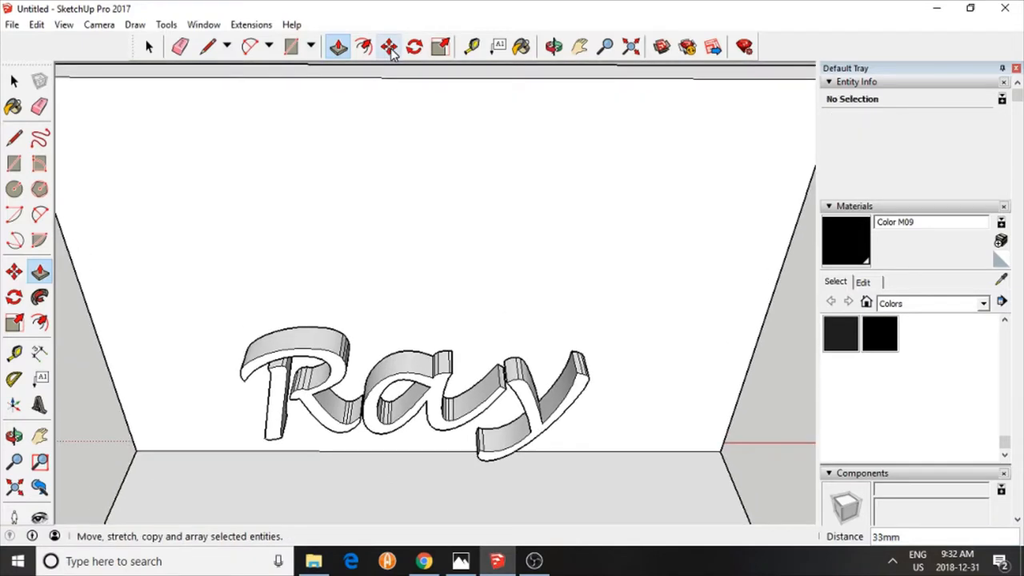
mouse_move(389, 46)
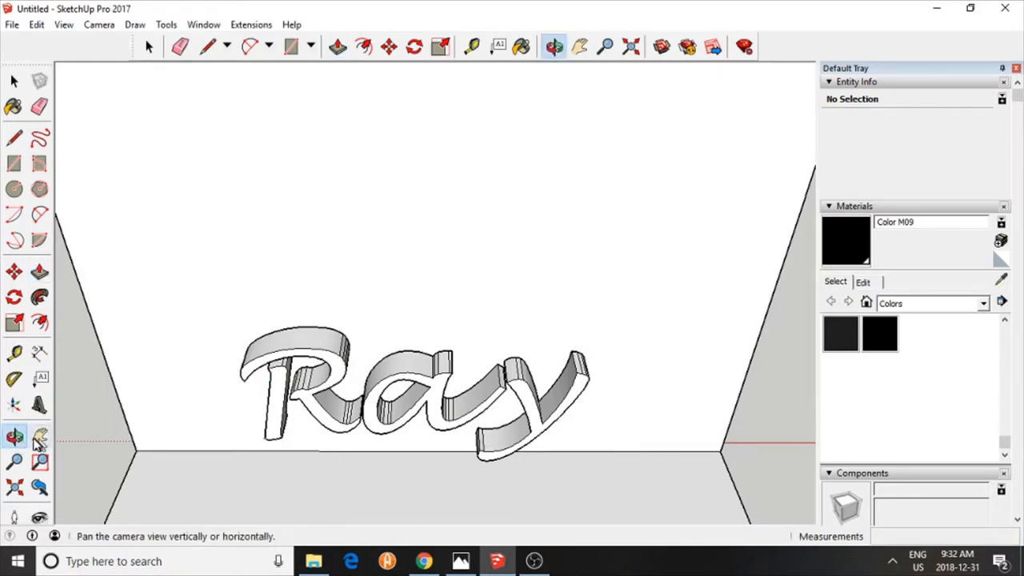
Start a 2-point arc between the plate's bottom corners, bulging above the Ray lettering
left_click(14, 436)
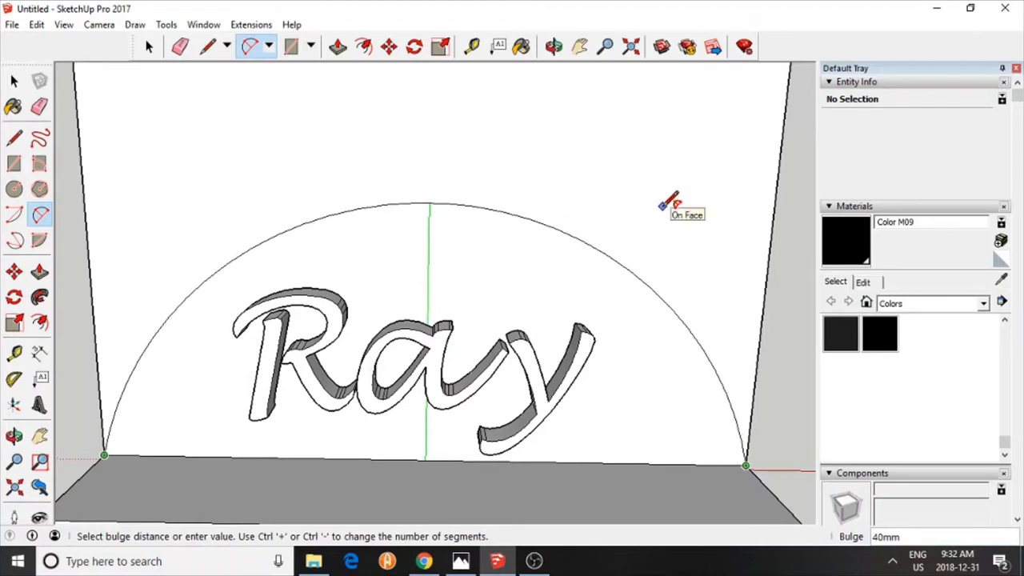
mouse_move(673, 210)
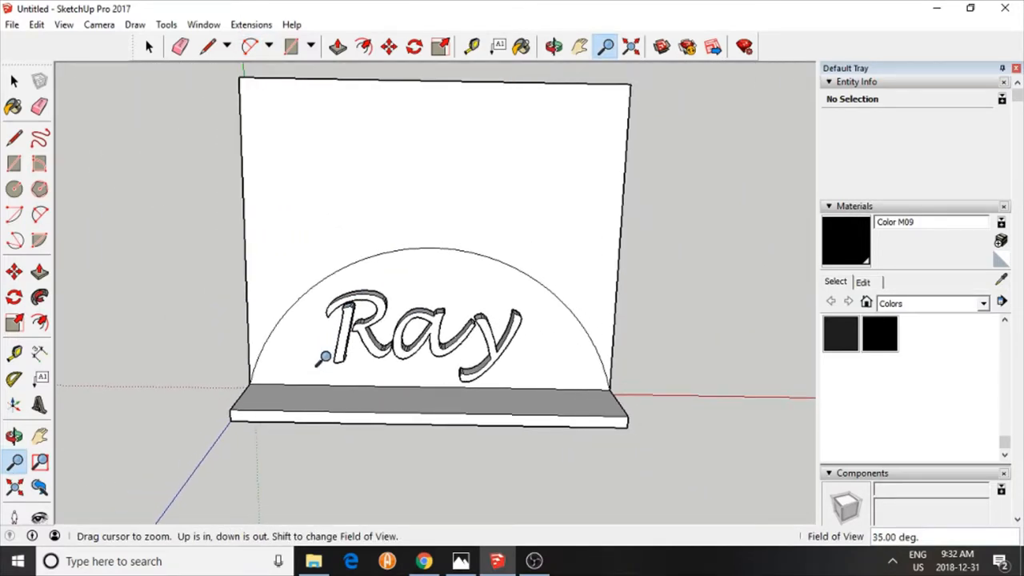
Push/Pull away the plate region above the arc, leaving a half-round plate on its base
left_click(554, 46)
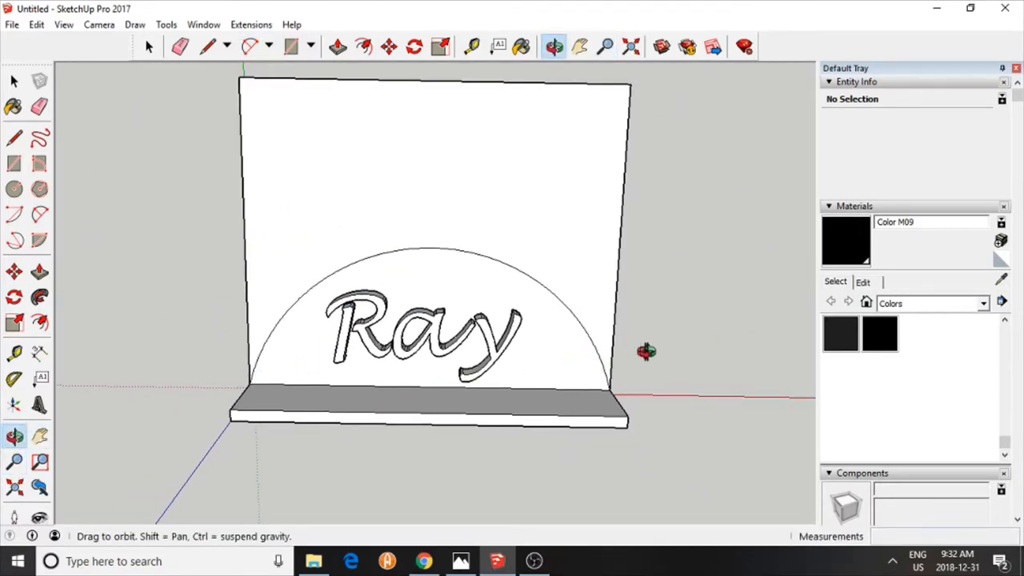
left_click_drag(647, 352, 757, 332)
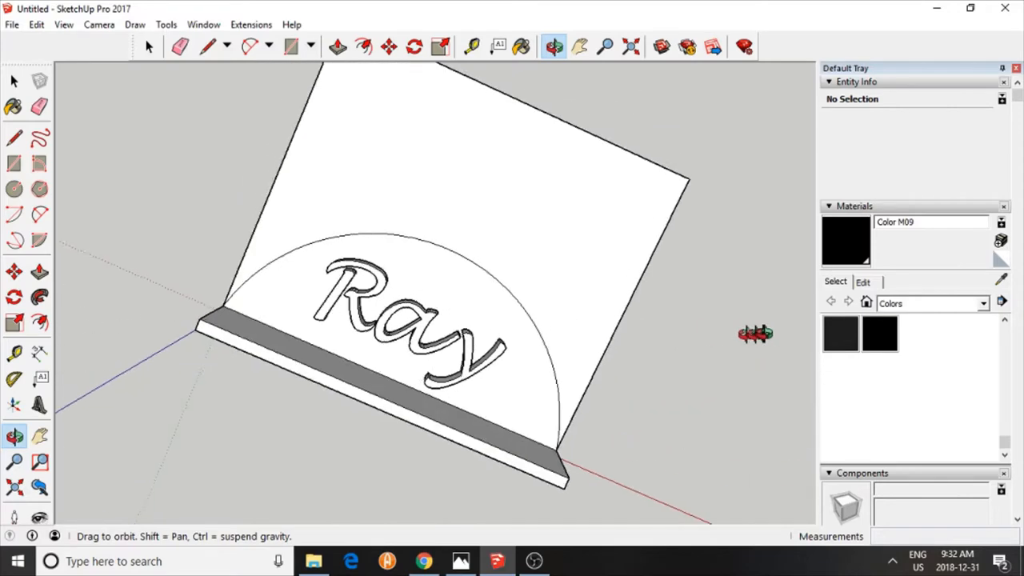
left_click_drag(752, 334, 650, 478)
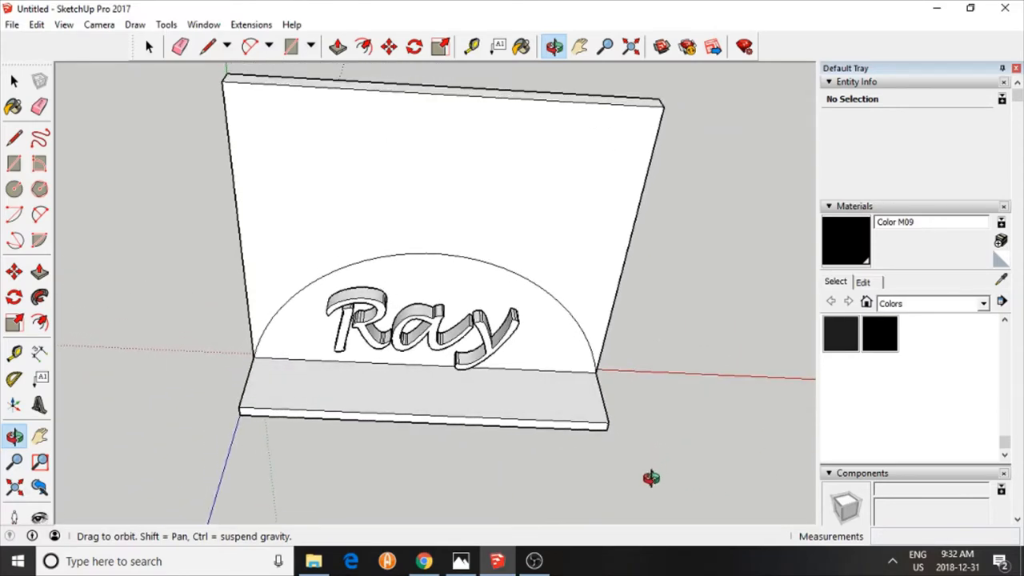
mouse_move(39, 272)
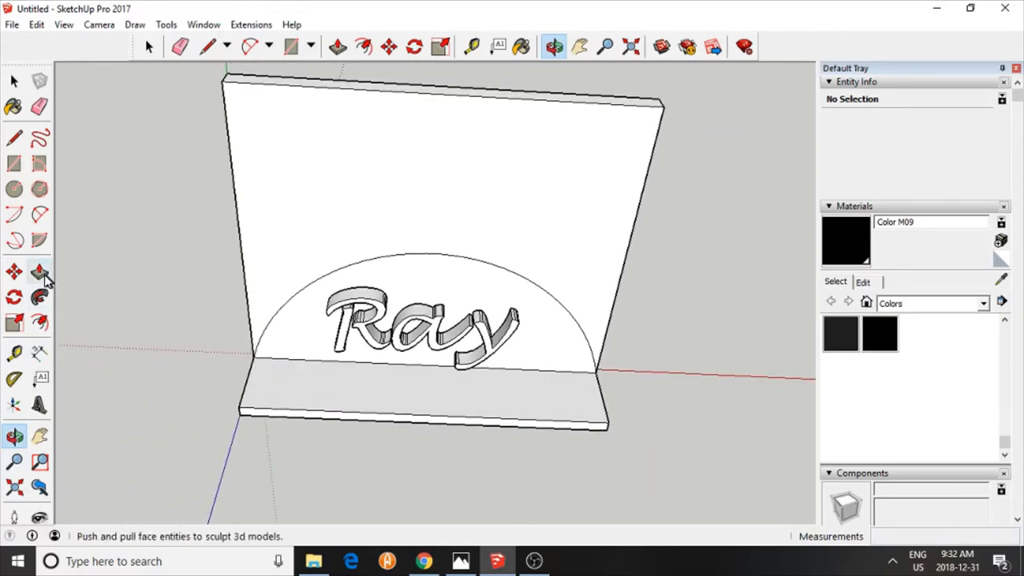
left_click(39, 271)
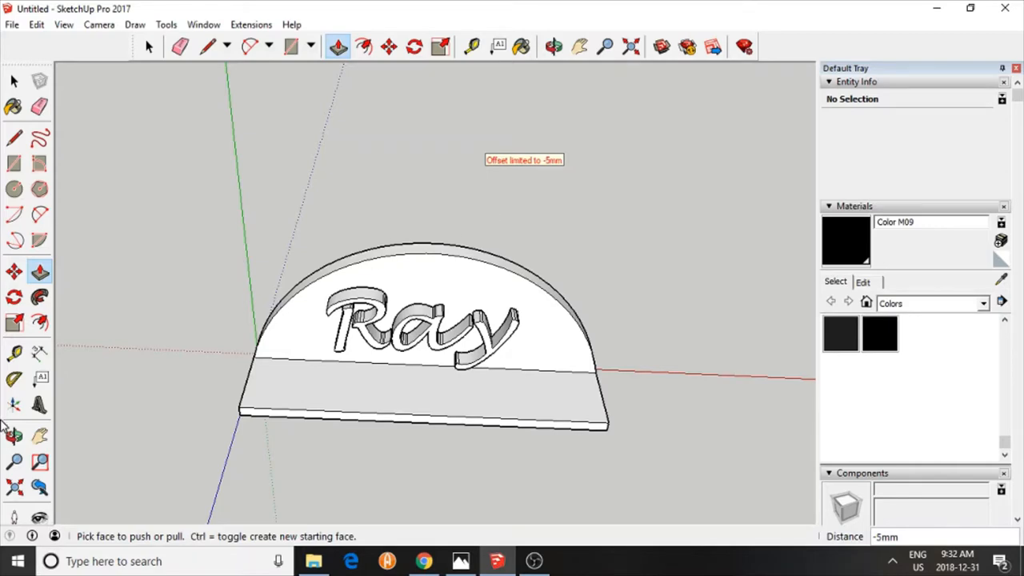
left_click(14, 437)
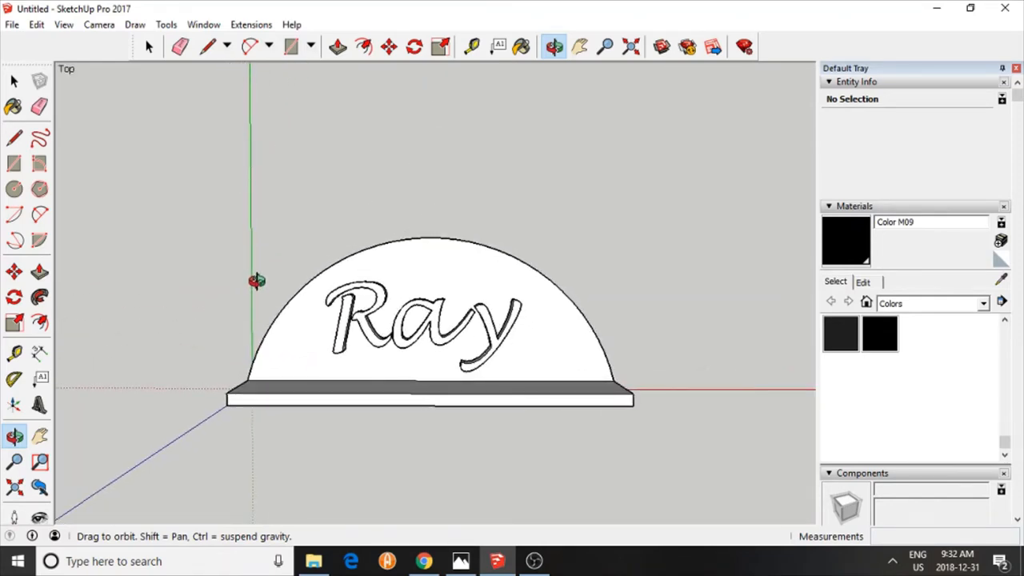
left_click_drag(256, 280, 350, 480)
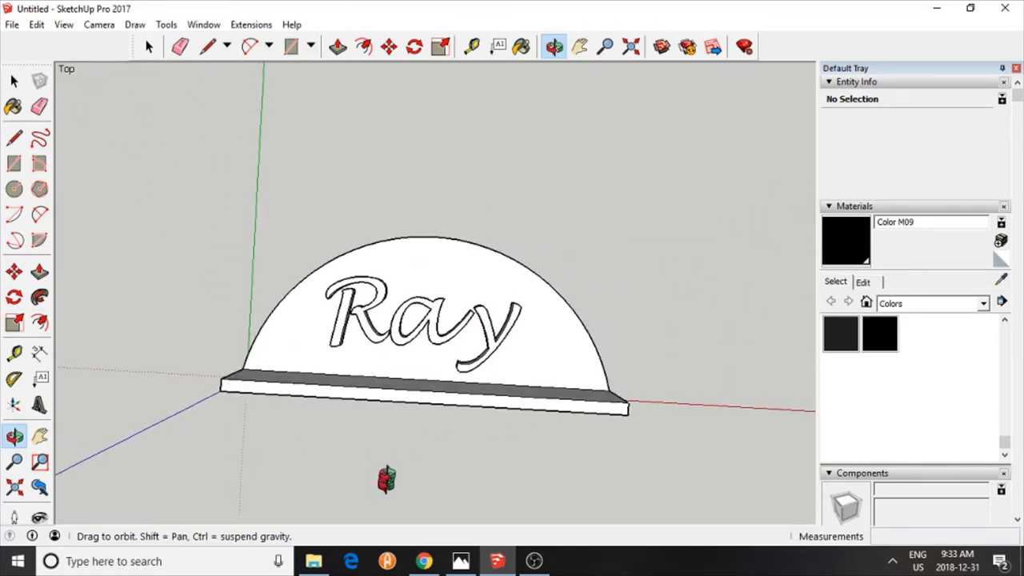
left_click_drag(416, 320, 417, 296)
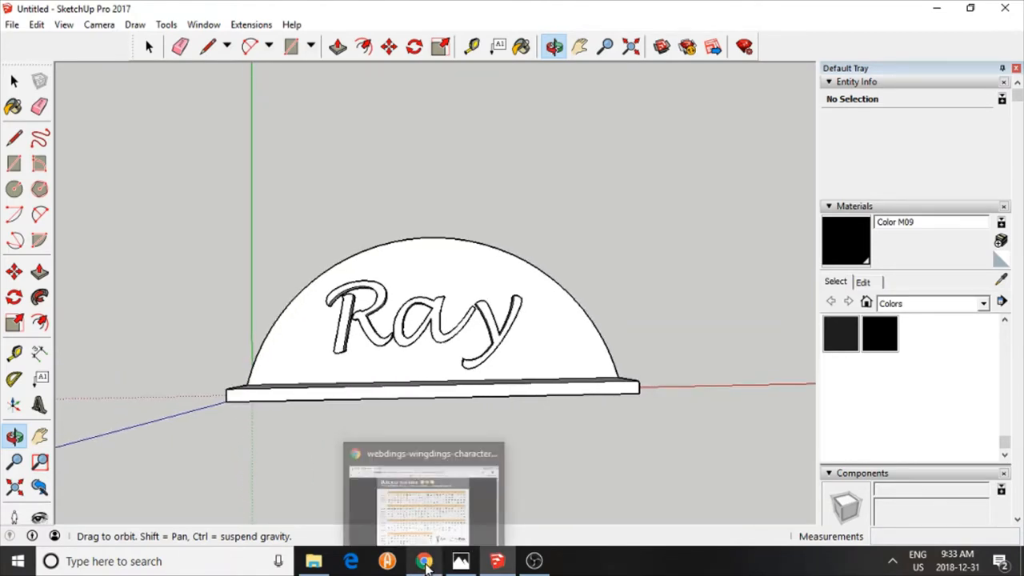
Check the Wingdings chart in Chrome: the yin-yang glyph is the '[' key
left_click(424, 561)
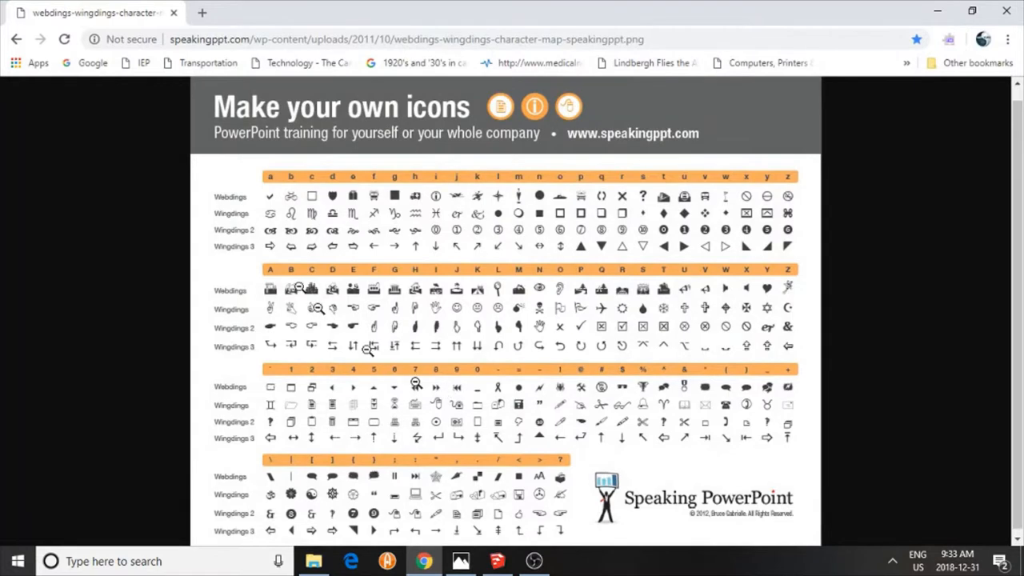
mouse_move(464, 296)
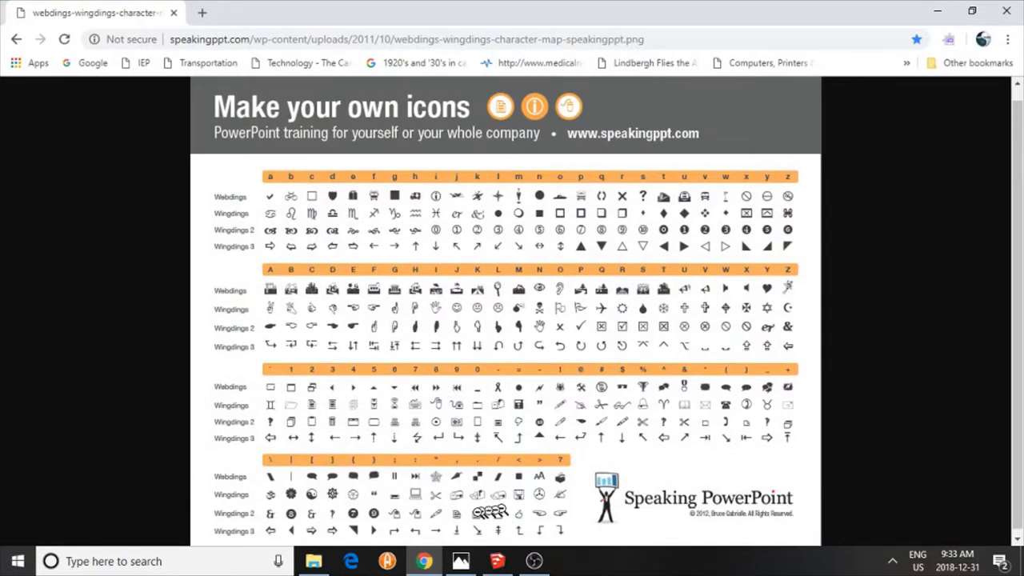
mouse_move(368, 476)
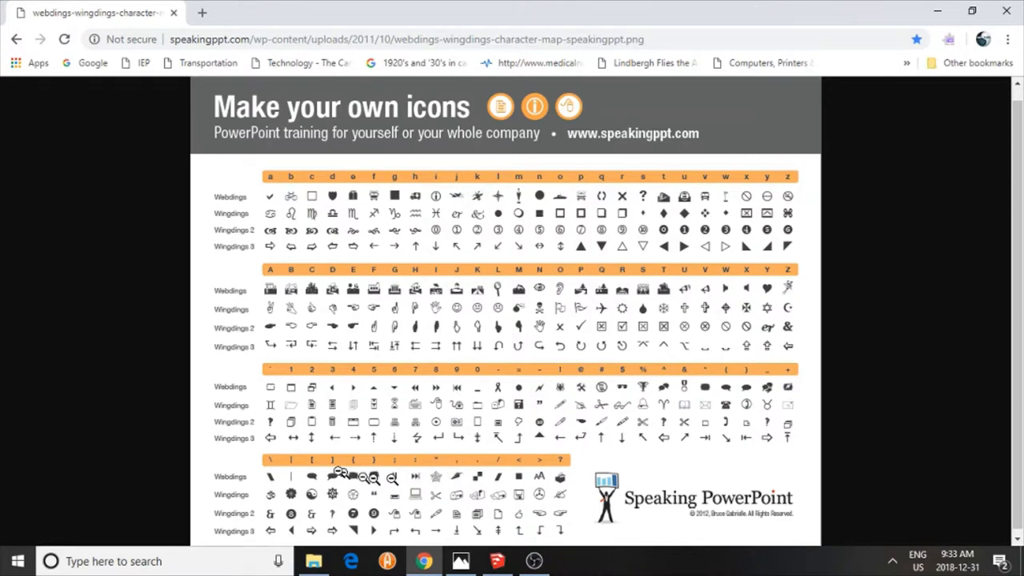
mouse_move(520, 377)
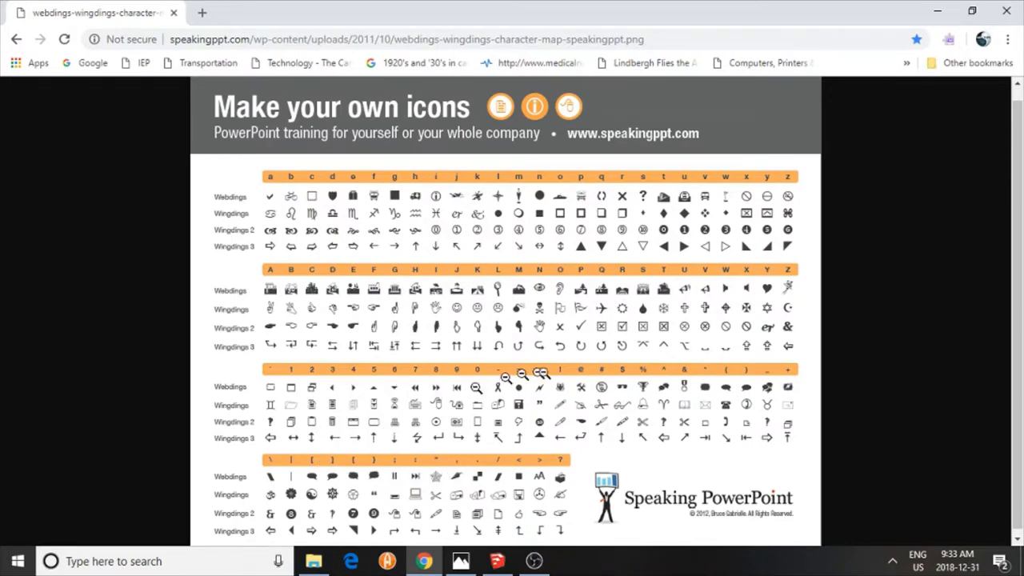
mouse_move(772, 231)
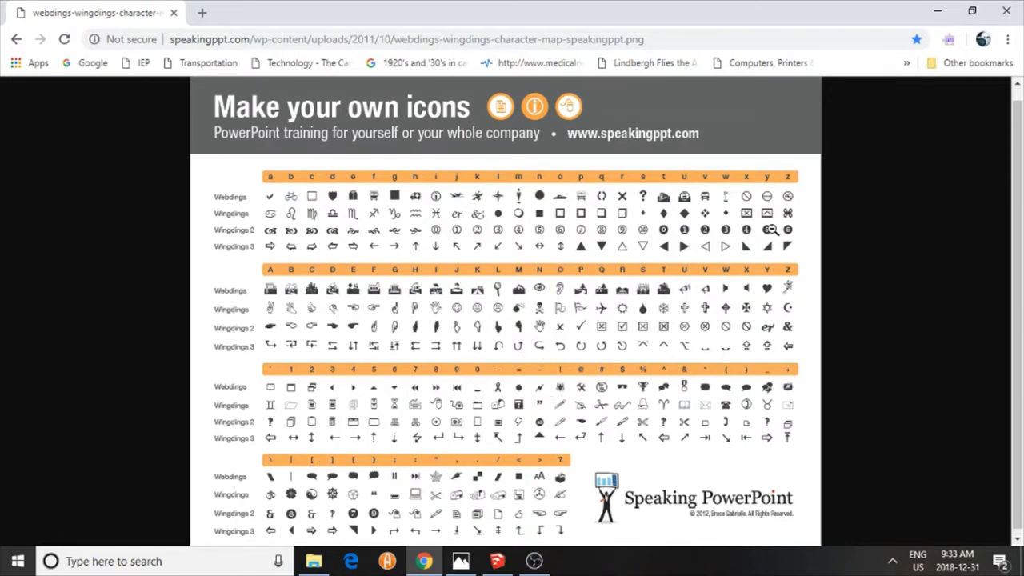
mouse_move(767, 277)
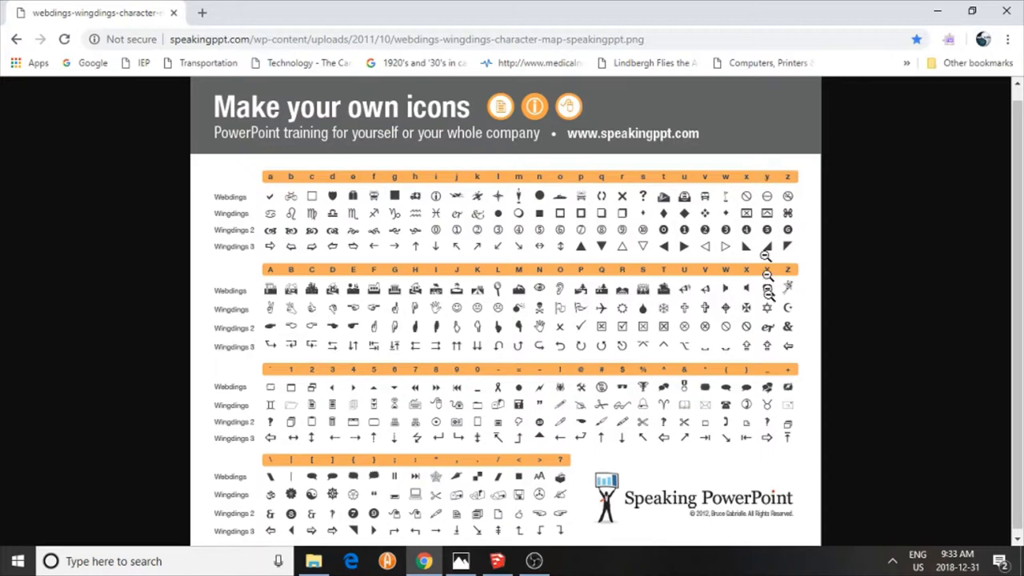
mouse_move(224, 295)
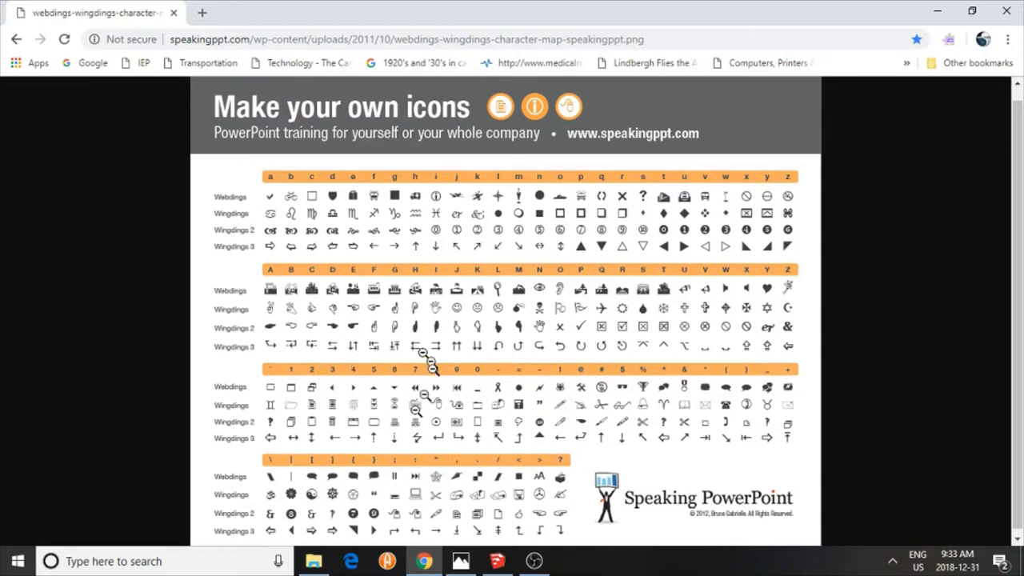
mouse_move(314, 494)
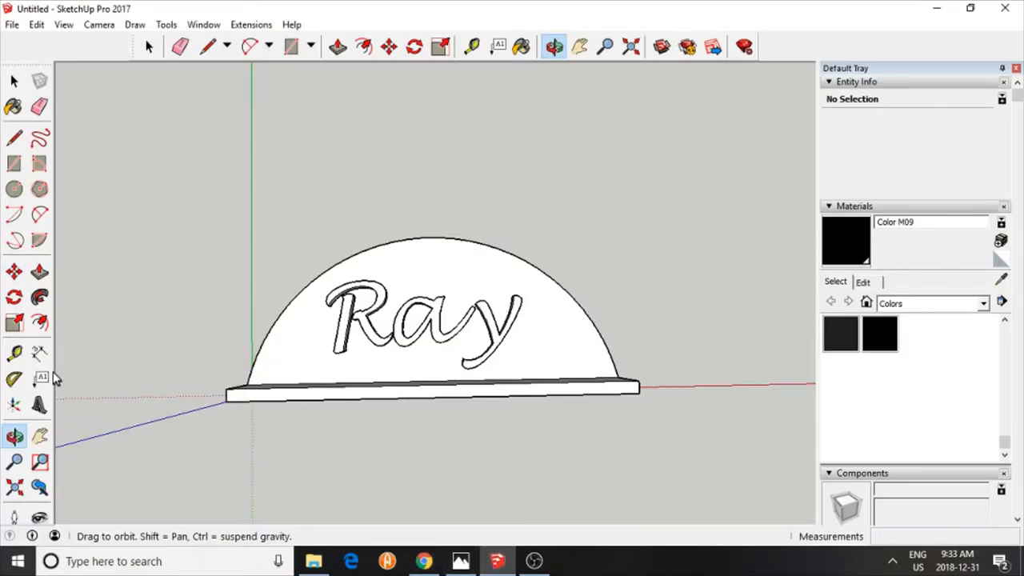
Create a 3D Text yin-yang using the Wingdings font character '[' above Ray
left_click(40, 379)
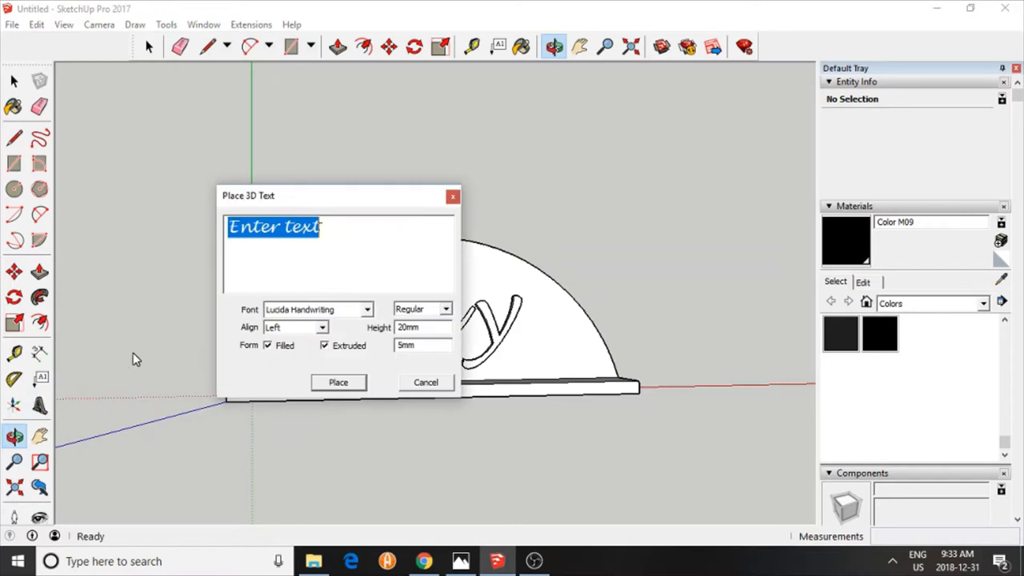
left_click(366, 310)
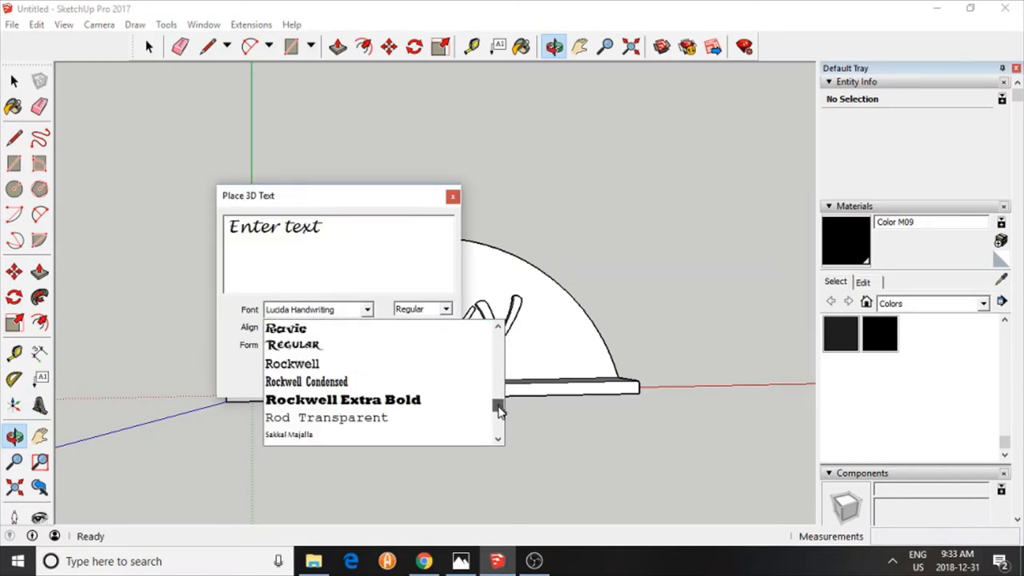
scroll("down", 3)
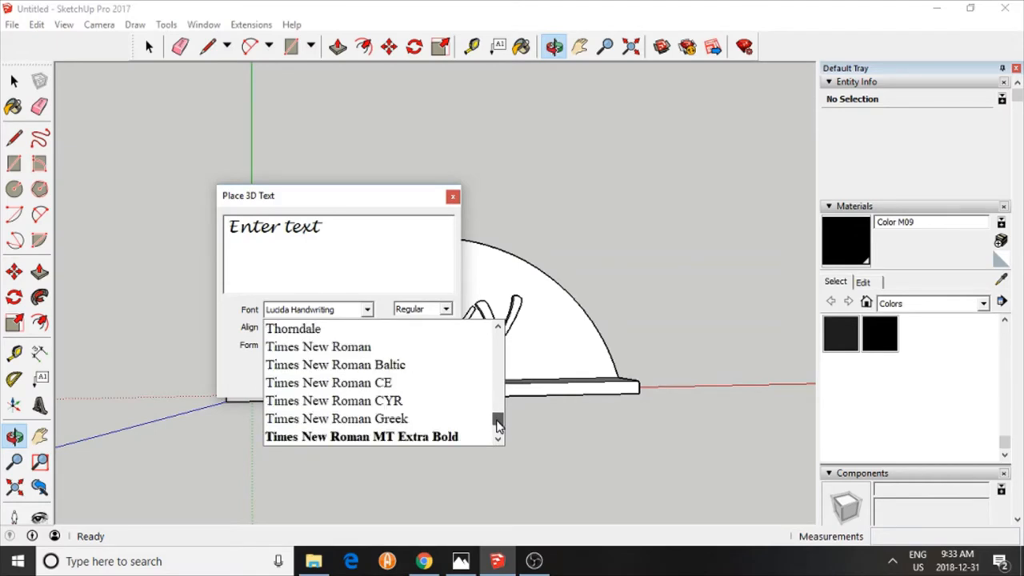
scroll("down", 3)
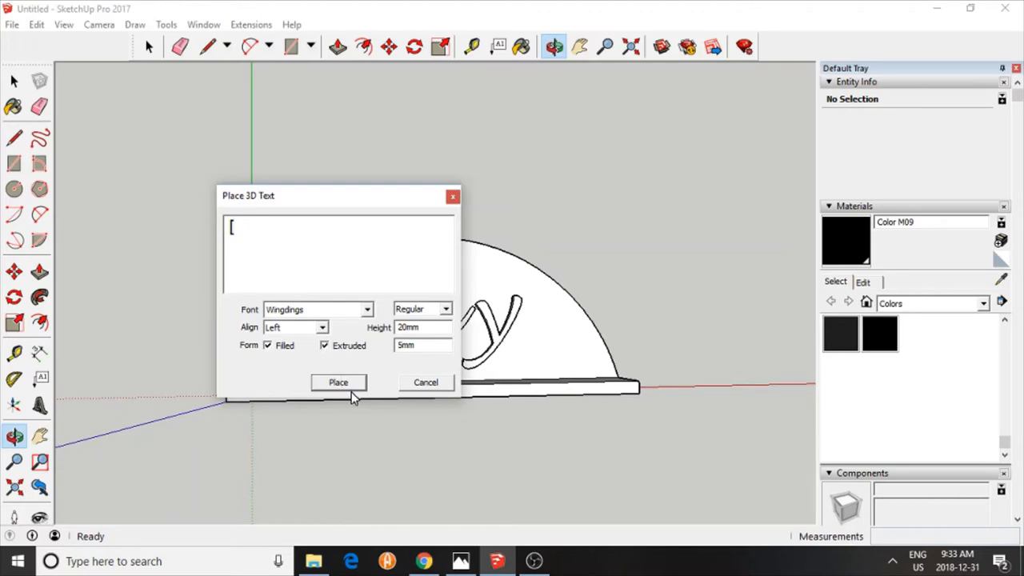
left_click(339, 382)
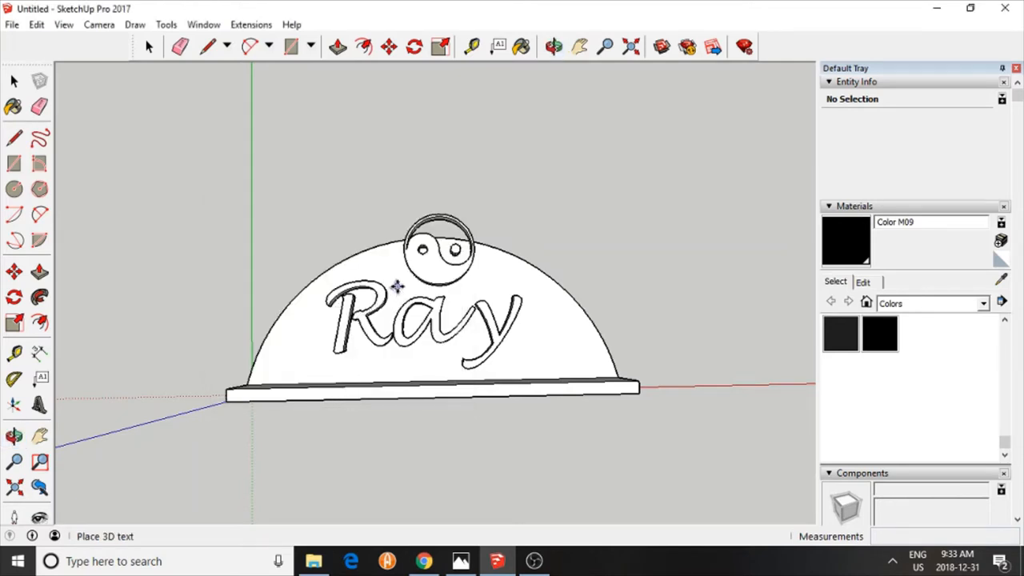
mouse_move(386, 302)
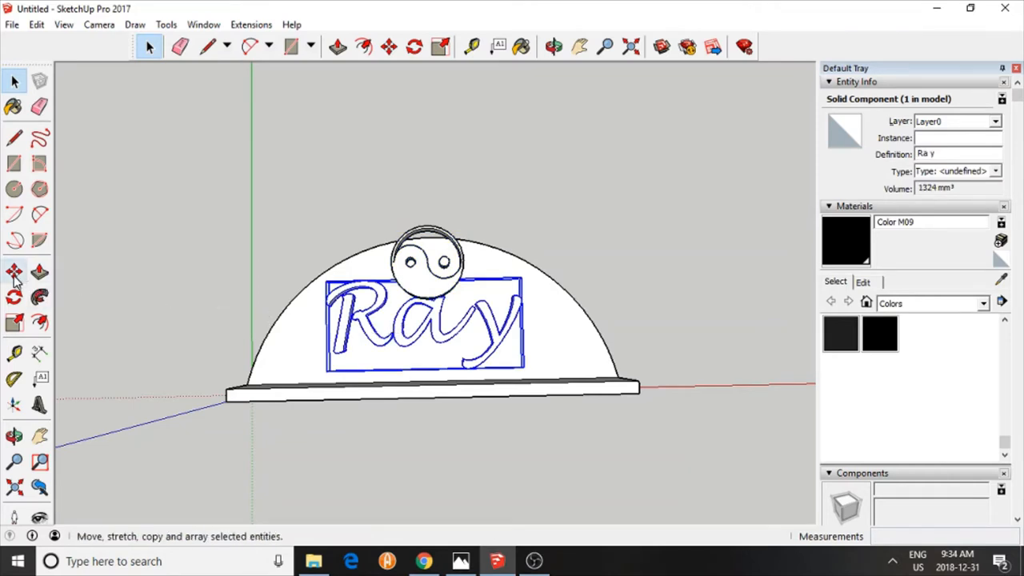
left_click(14, 272)
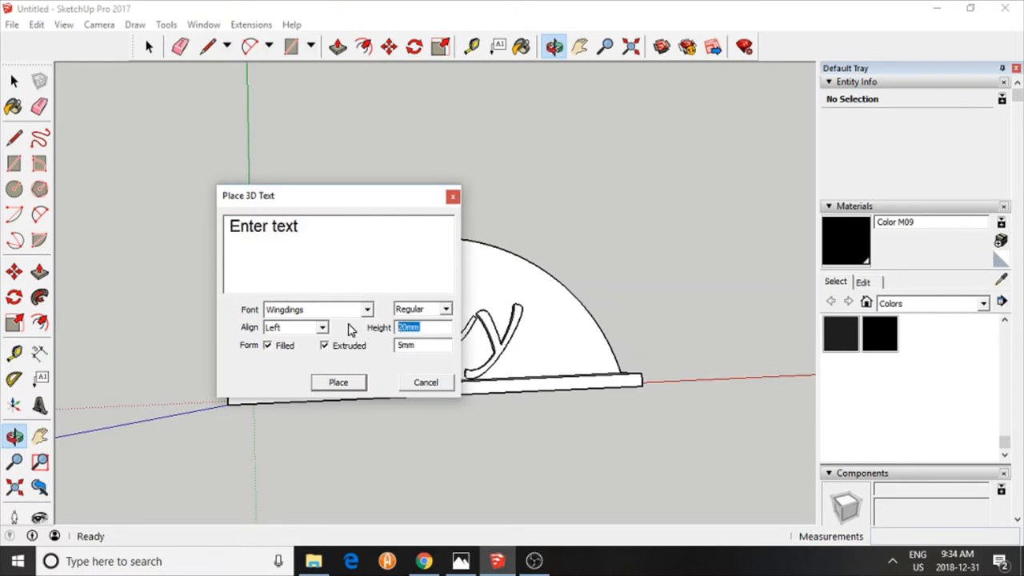
Place a 15 mm Wingdings '[' yin-yang on the plate face above Ray
type("15")
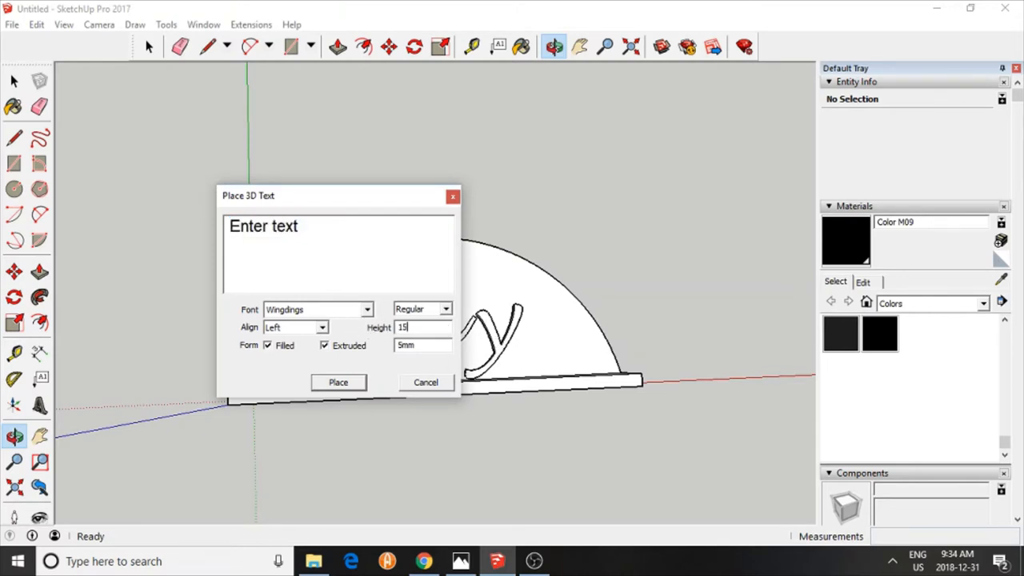
left_click(338, 382)
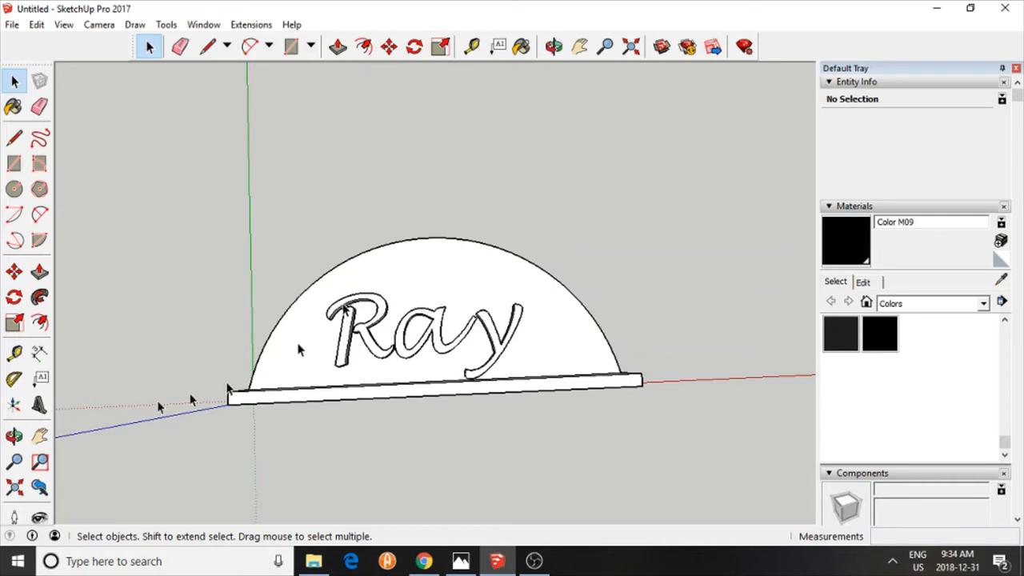
left_click(41, 377)
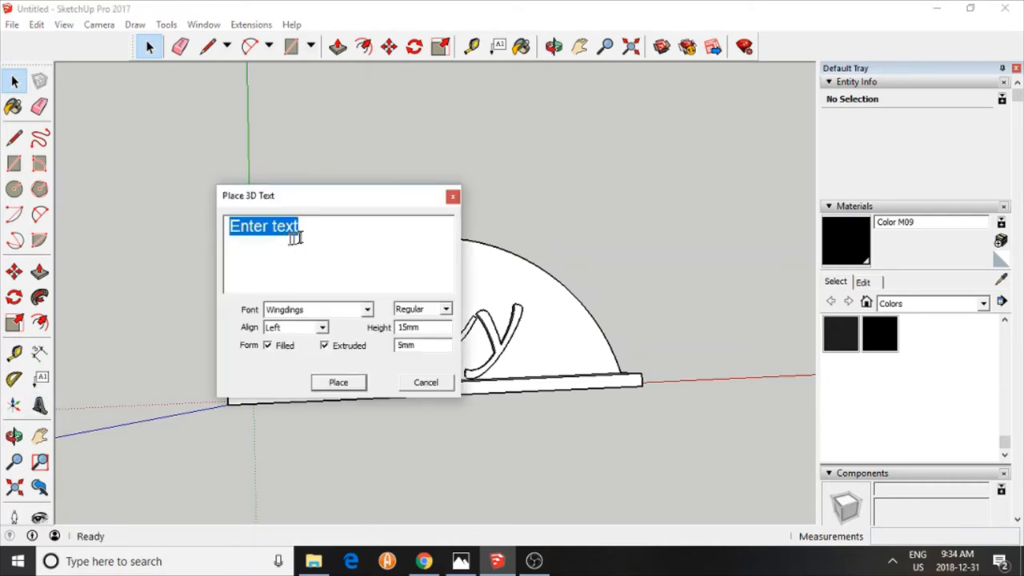
mouse_move(313, 236)
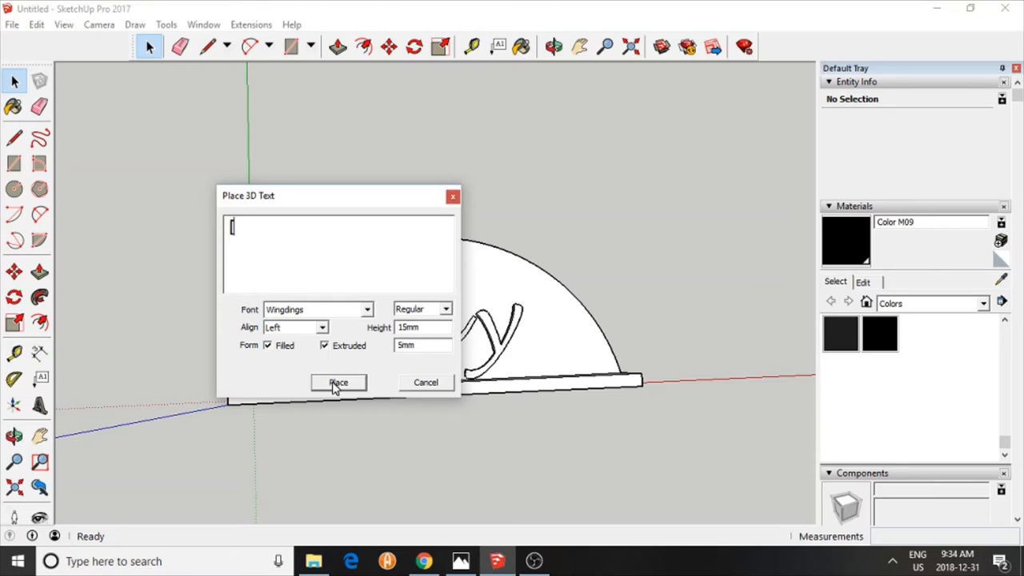
left_click(338, 382)
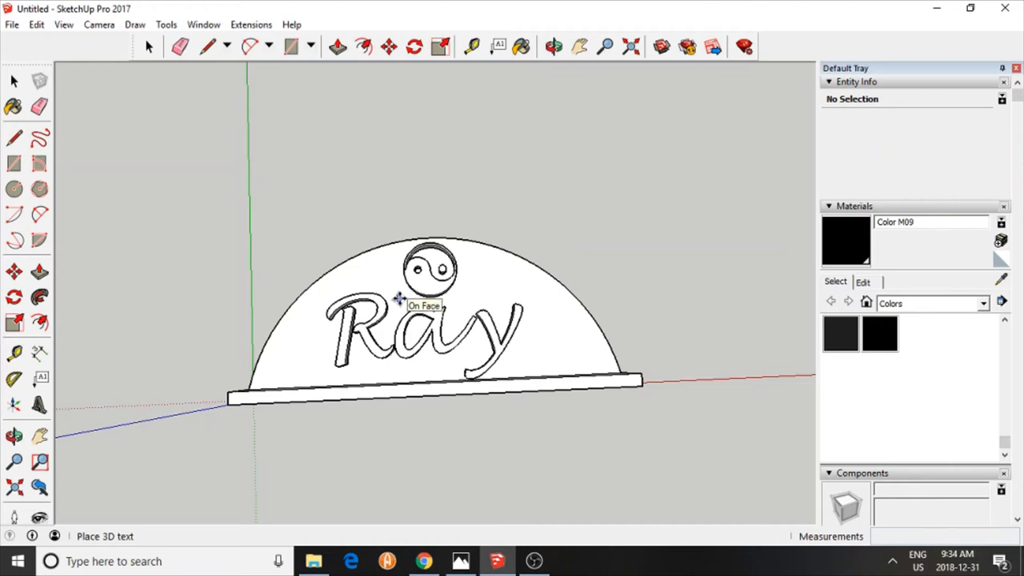
left_click(430, 268)
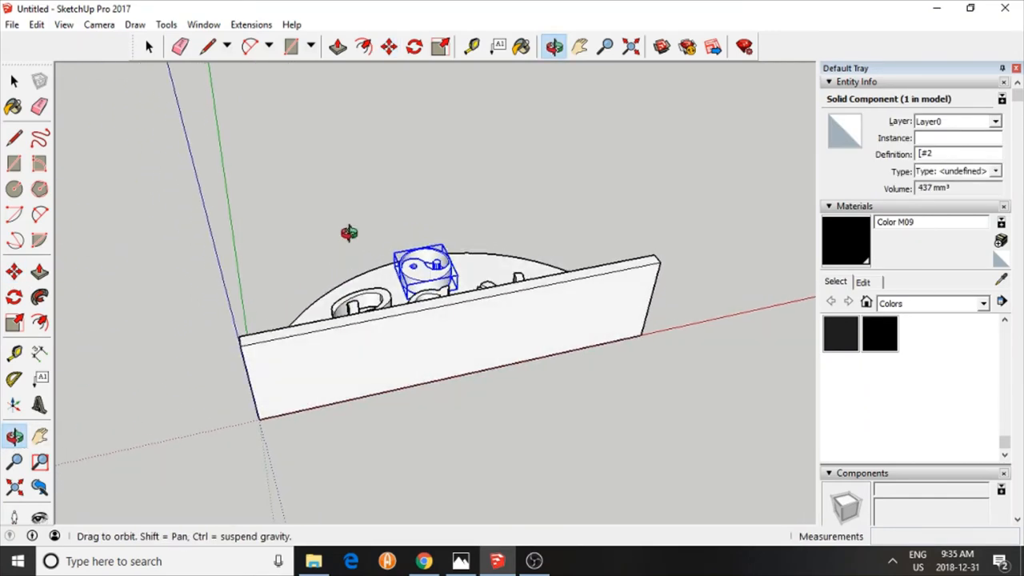
Select the half-round plate and base and make them one component, Component#2
left_click_drag(350, 233, 309, 489)
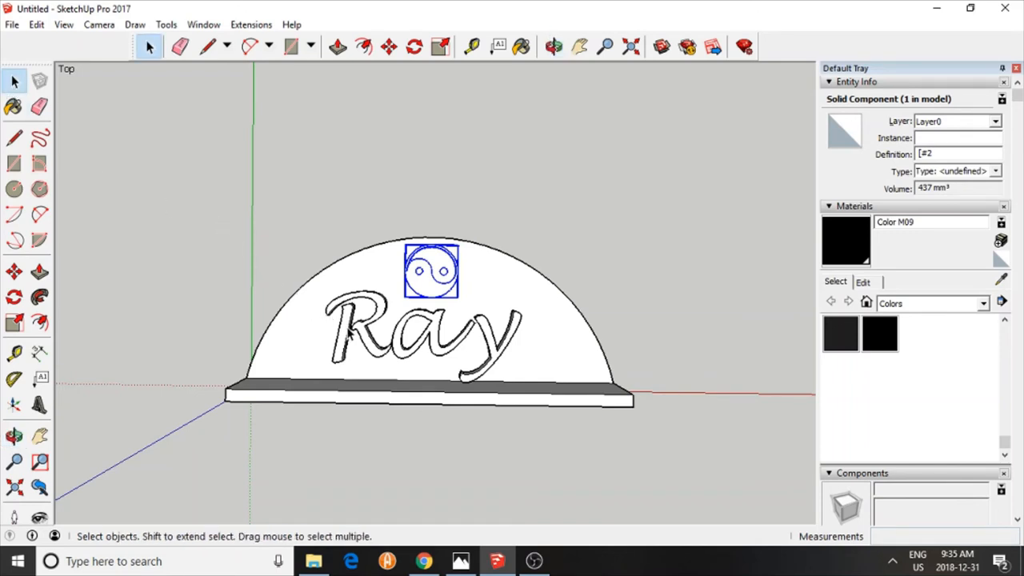
left_click(420, 332)
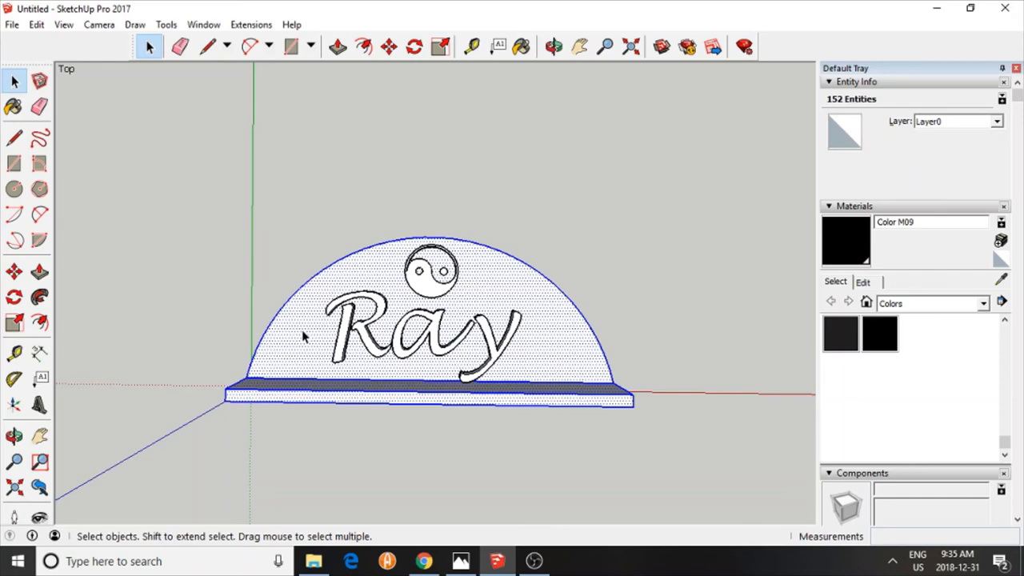
mouse_move(368, 492)
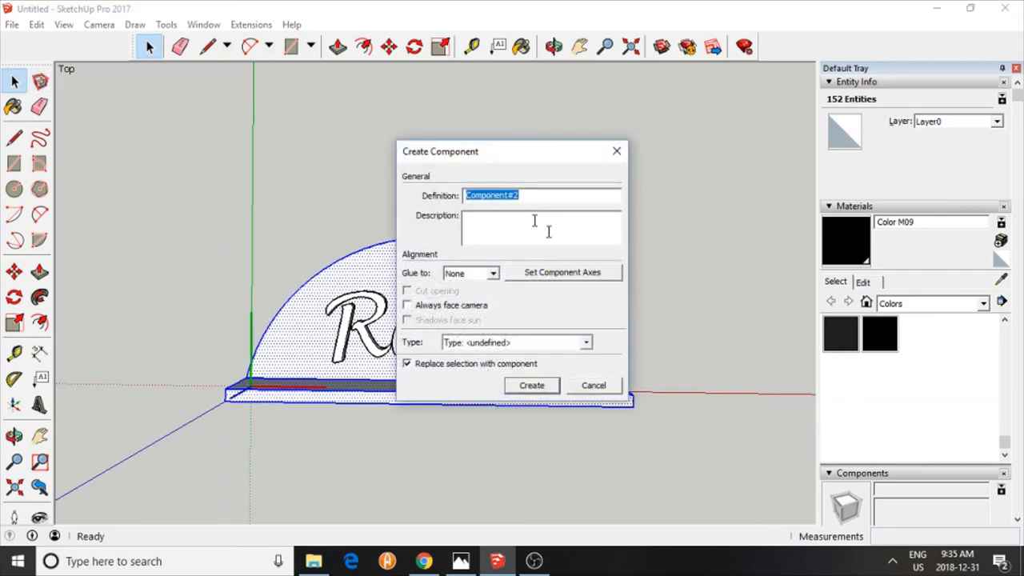
left_click(531, 385)
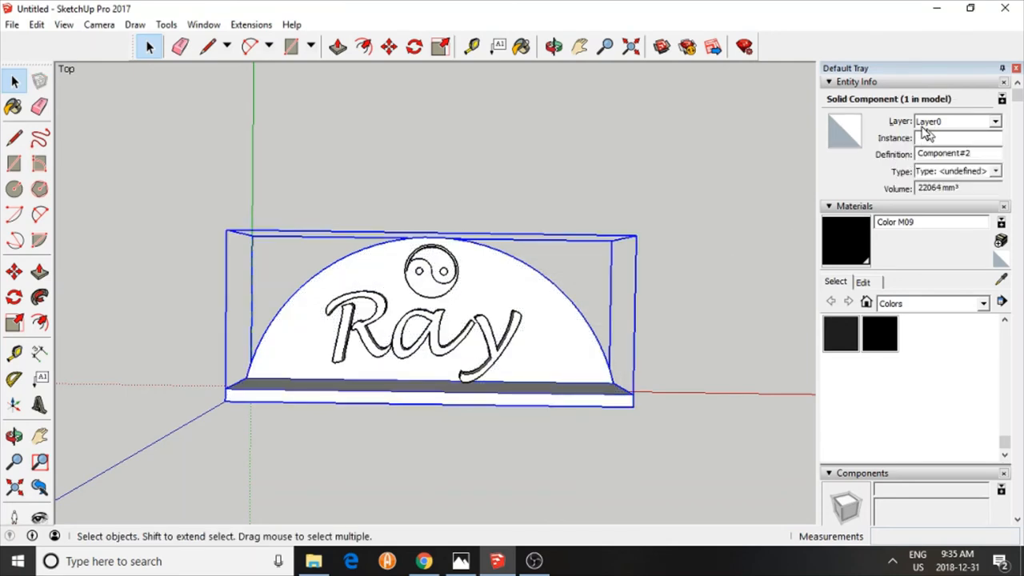
mouse_move(724, 148)
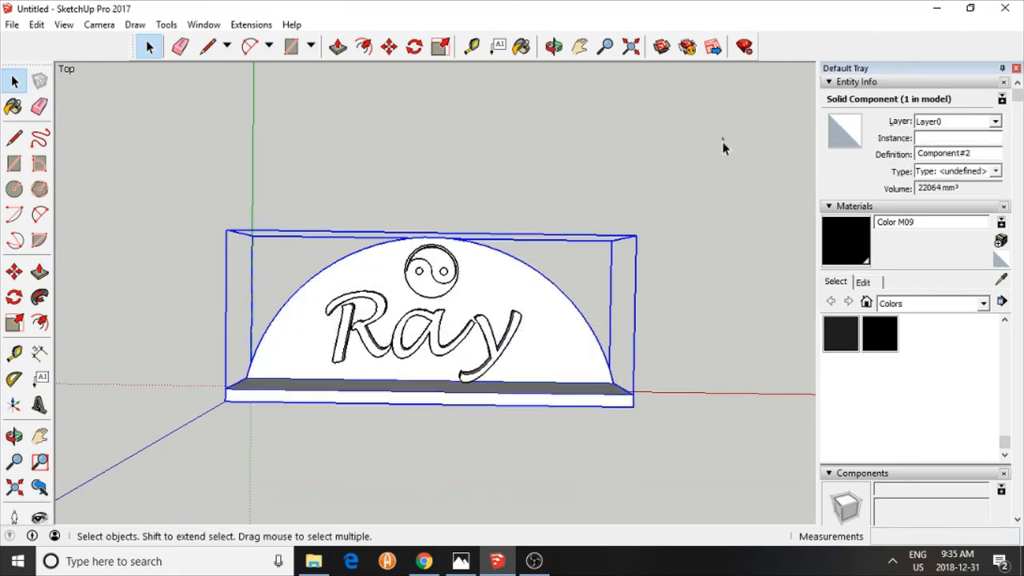
Merge plate, Ray and yin-yang into the 23825 mm³ OuterShell group and inspect it
left_click_drag(724, 140, 152, 476)
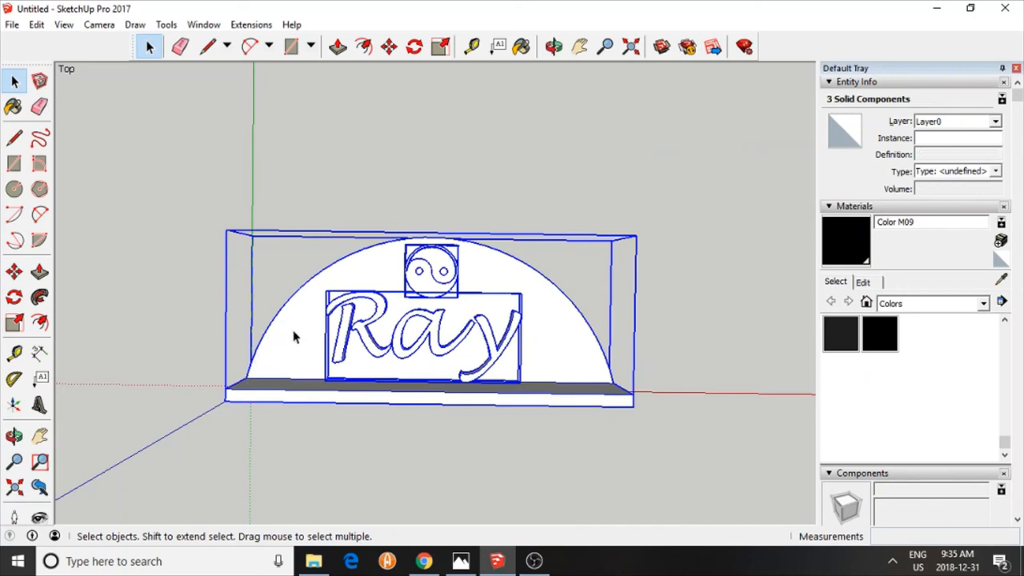
mouse_move(356, 238)
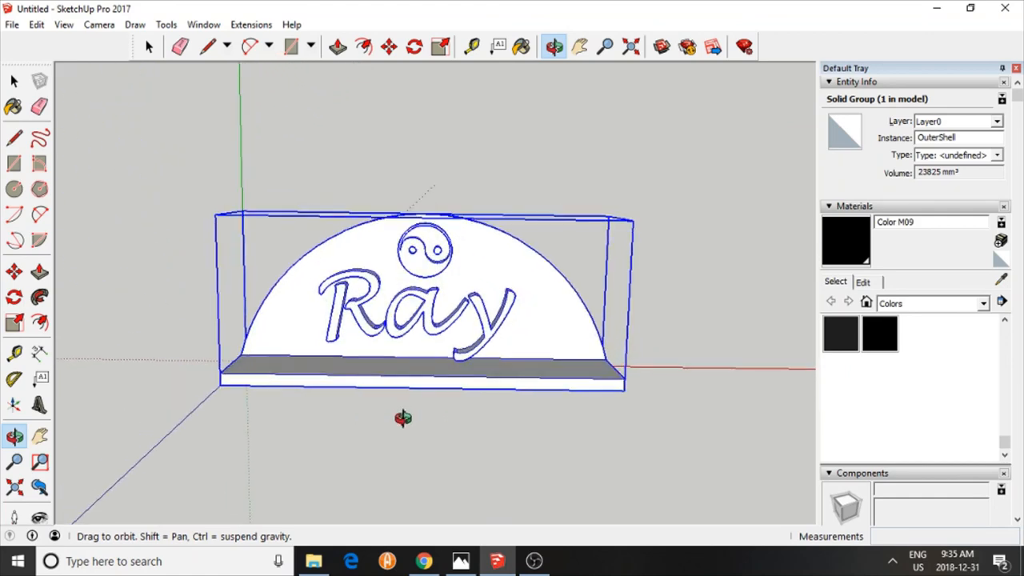
left_click_drag(404, 418, 404, 441)
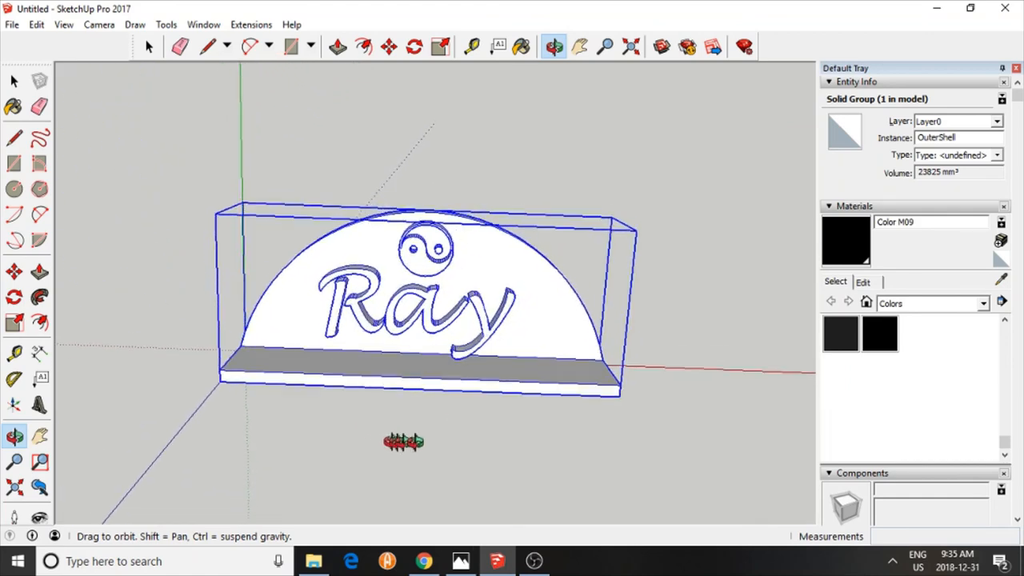
left_click_drag(404, 441, 455, 409)
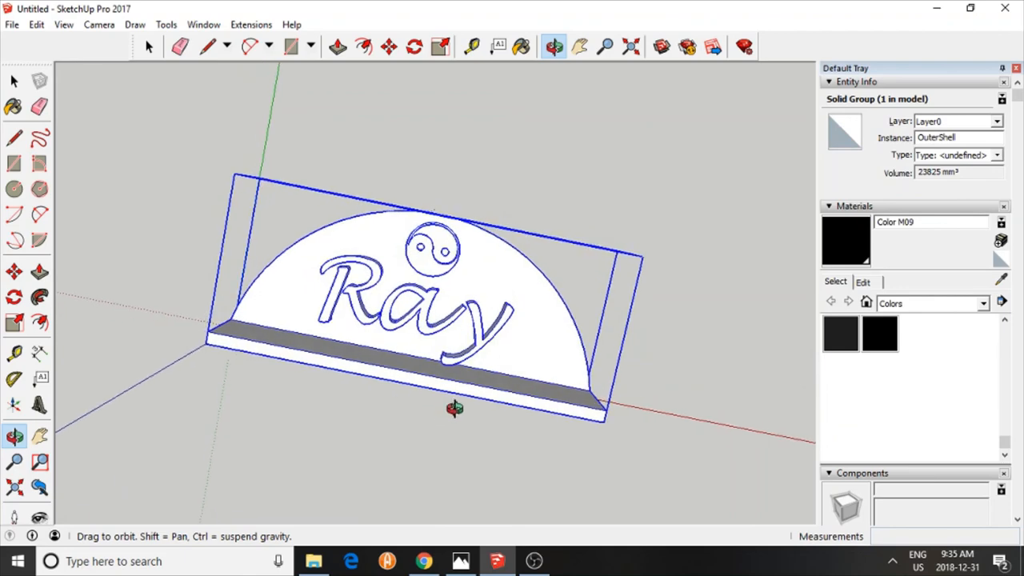
left_click_drag(454, 408, 395, 434)
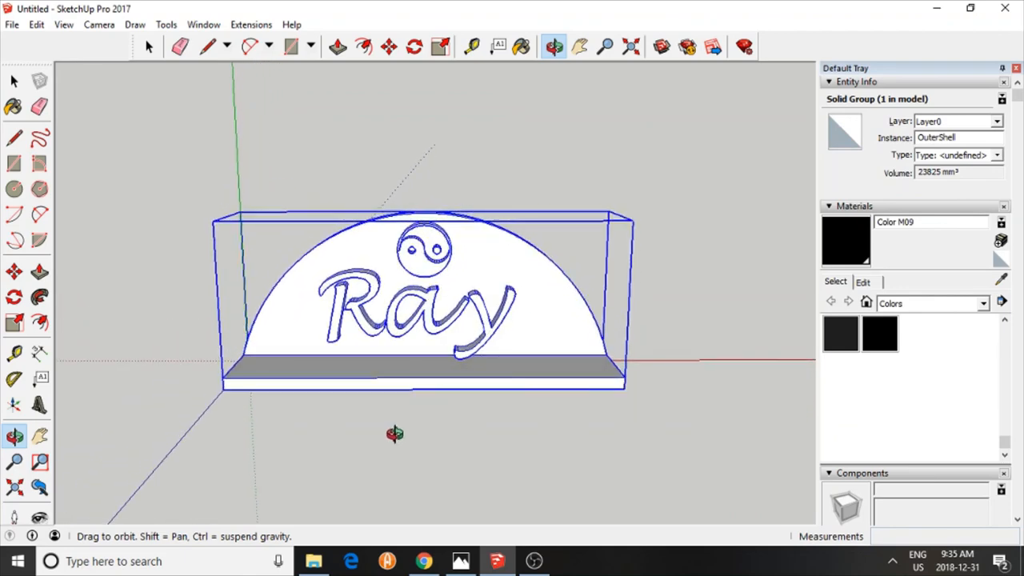